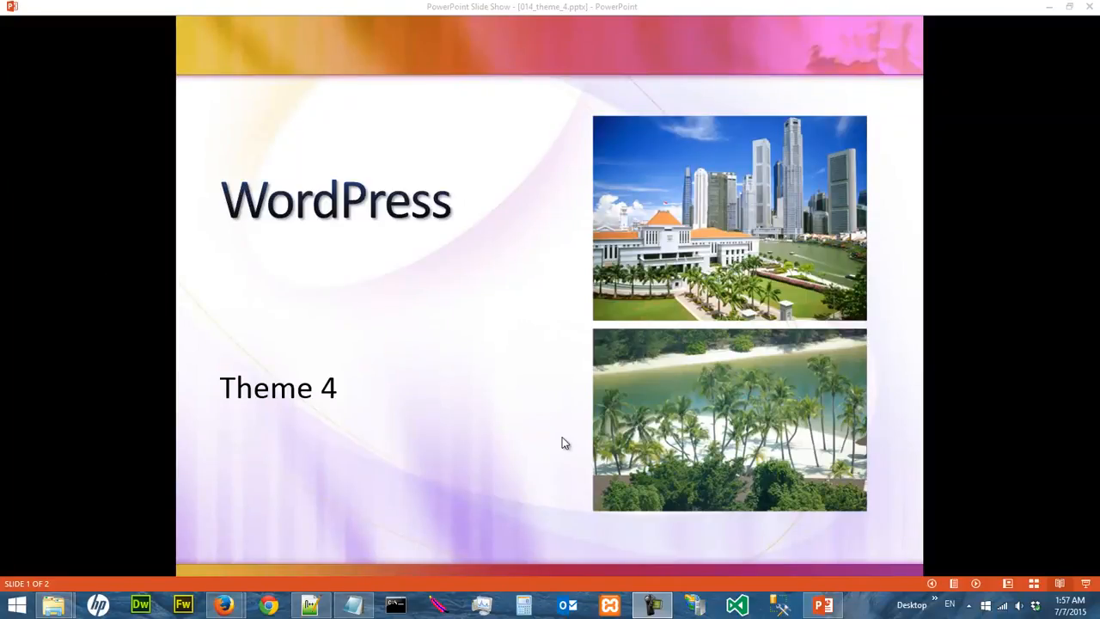
pyautogui.moveTo(501, 298)
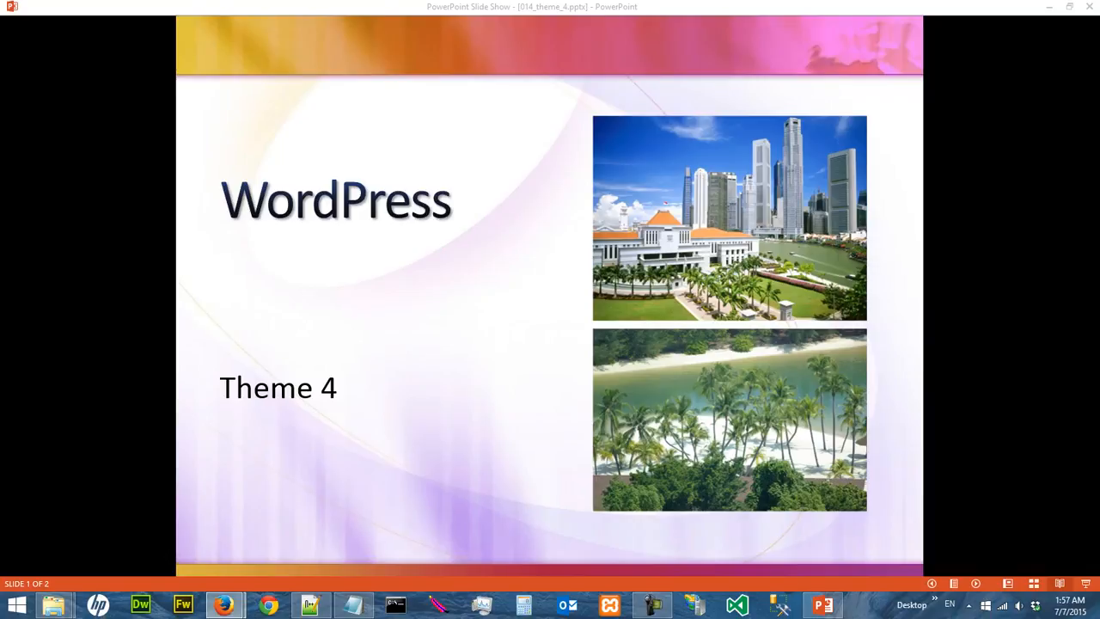
pyautogui.moveTo(984, 591)
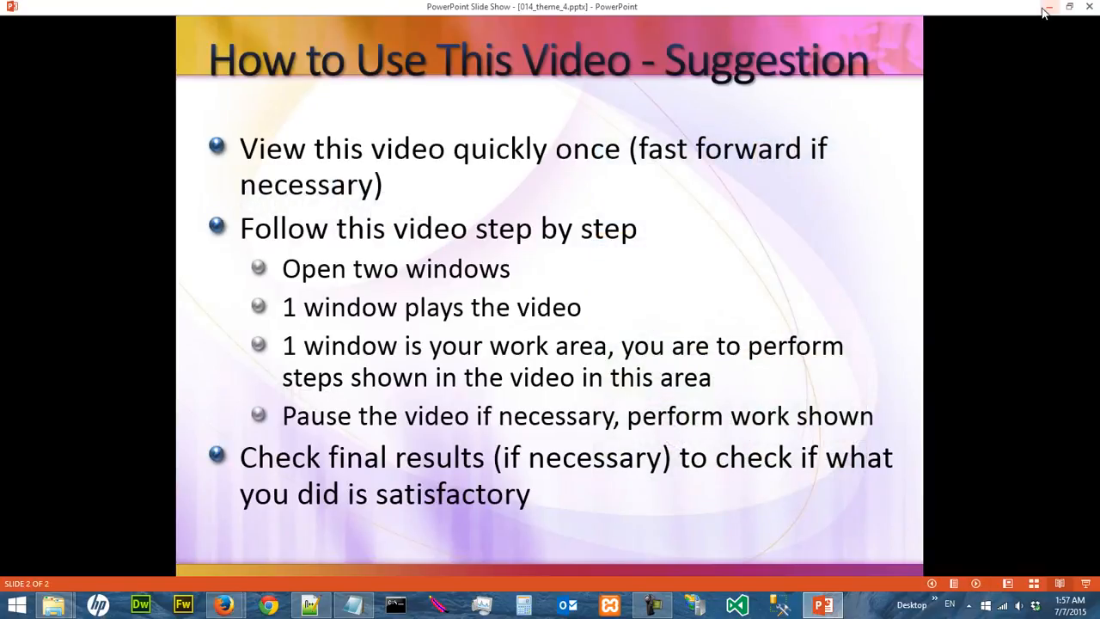
# - Leave the slide show and scroll through the site in the browser
pyautogui.click(1048, 11)
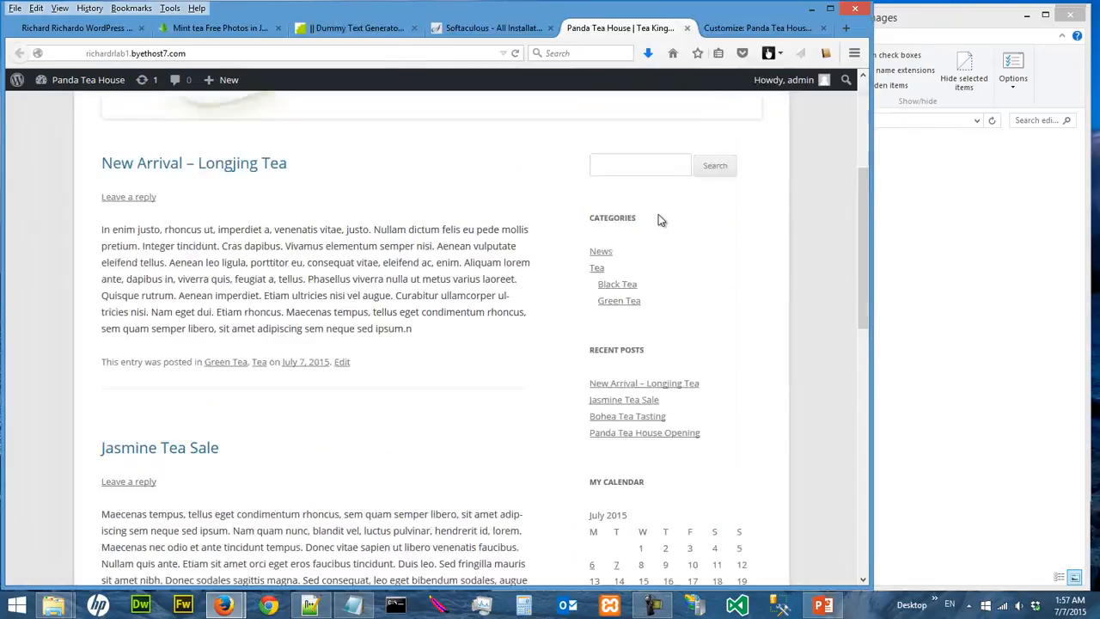
pyautogui.scroll(-3)
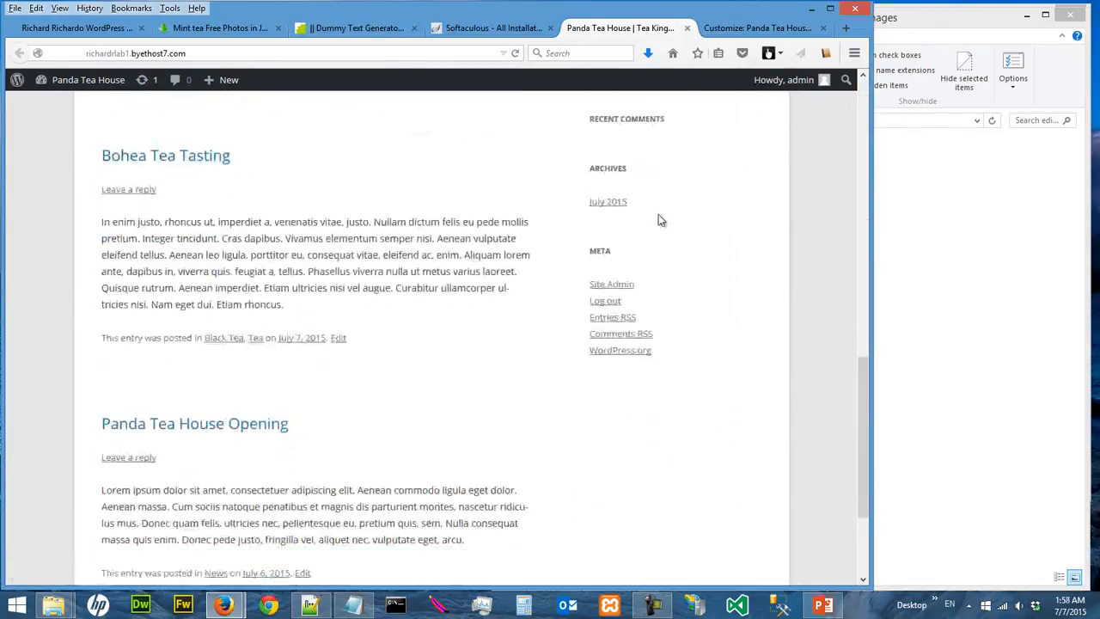
pyautogui.scroll(3)
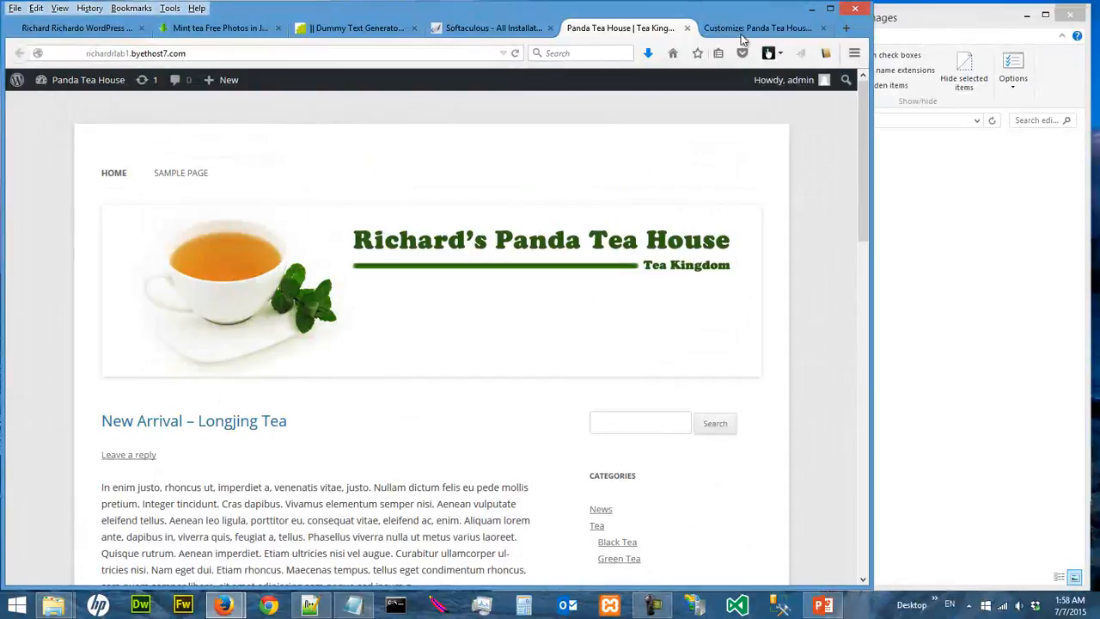
# - Look over the site Customizer, then close it to return to the Themes page
pyautogui.click(756, 28)
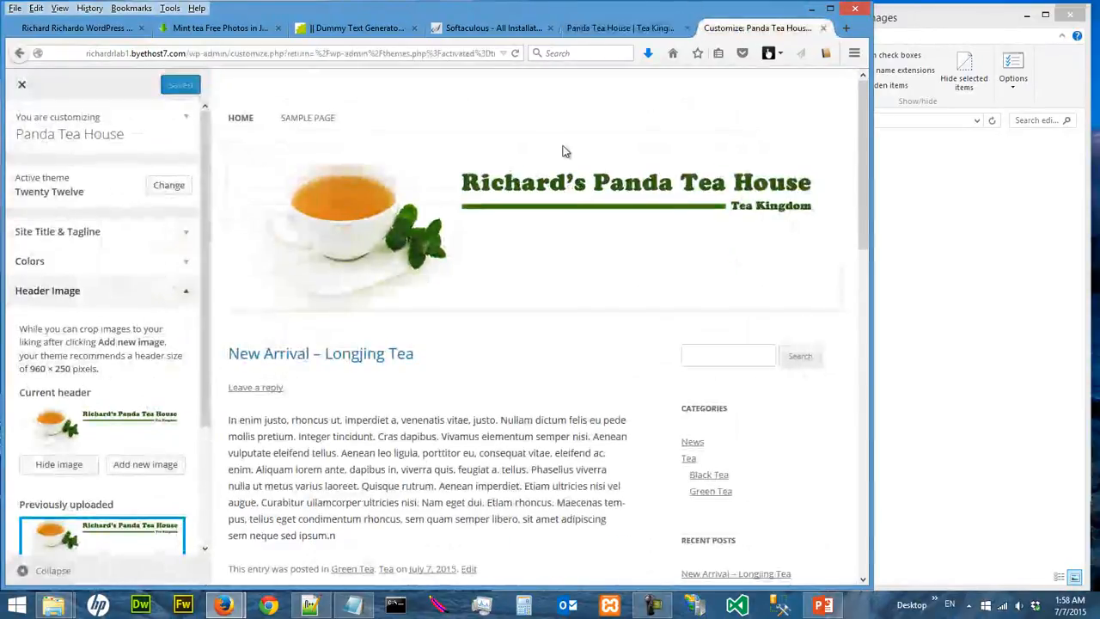
pyautogui.click(181, 84)
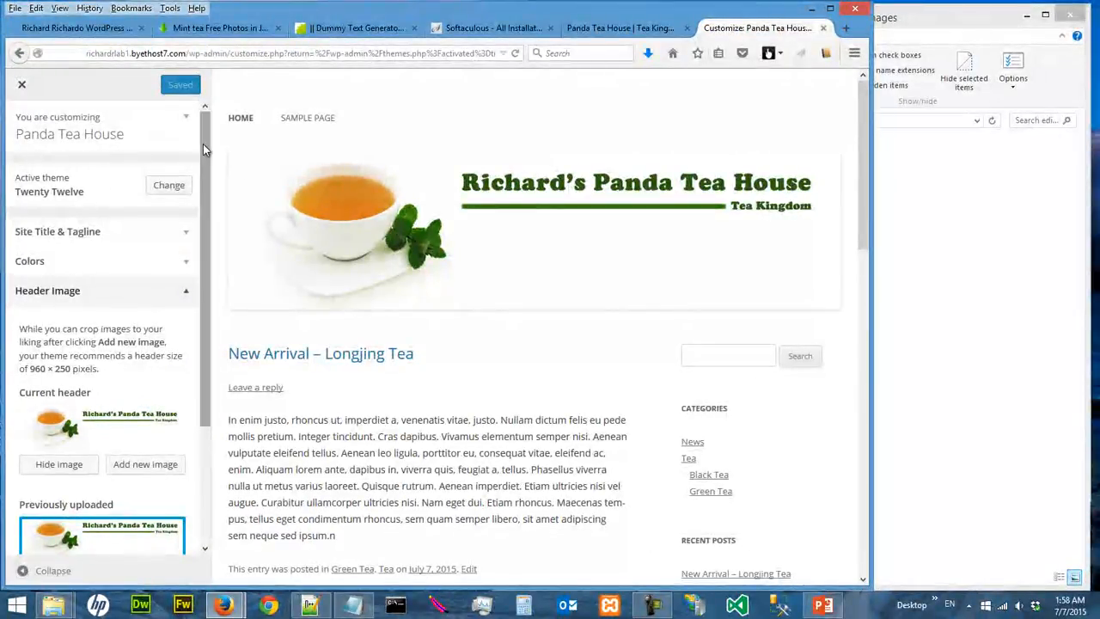
pyautogui.scroll(-3)
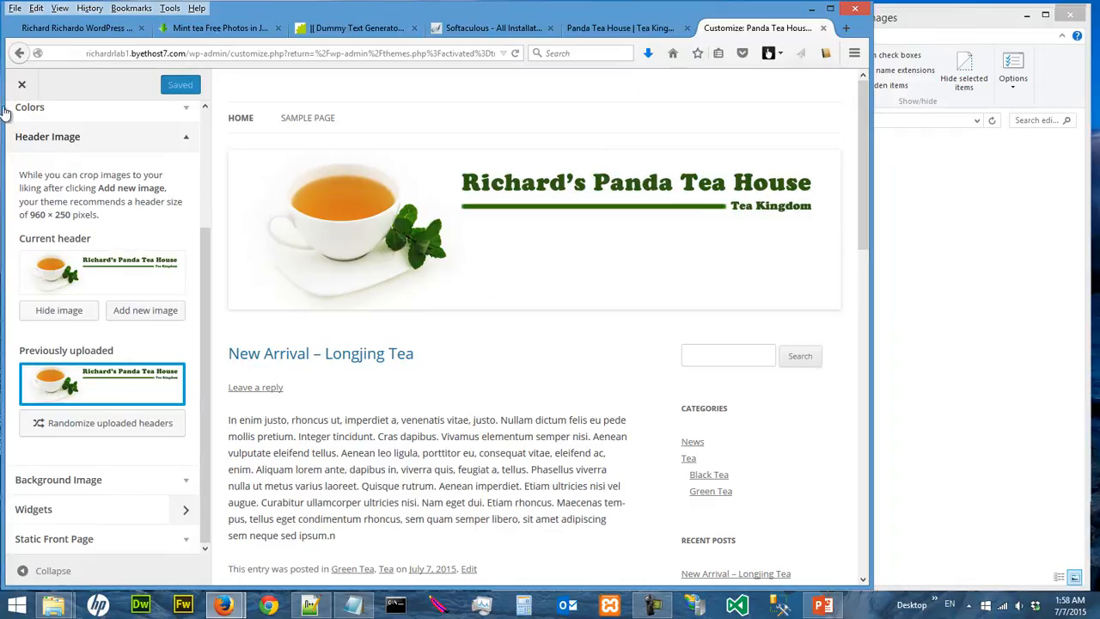
pyautogui.click(22, 84)
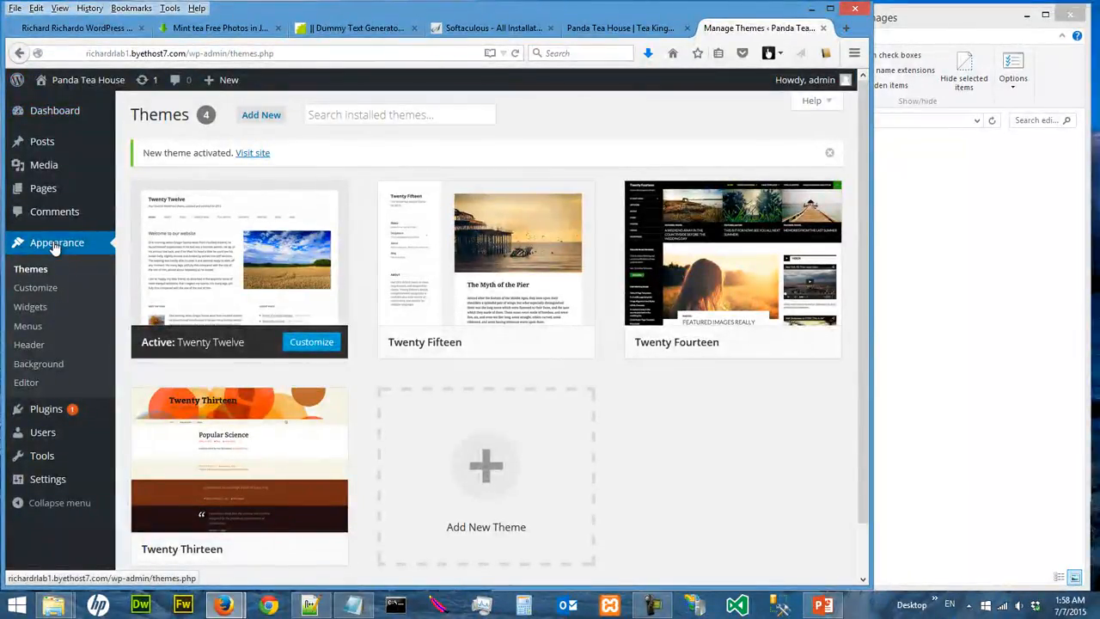
pyautogui.moveTo(38, 363)
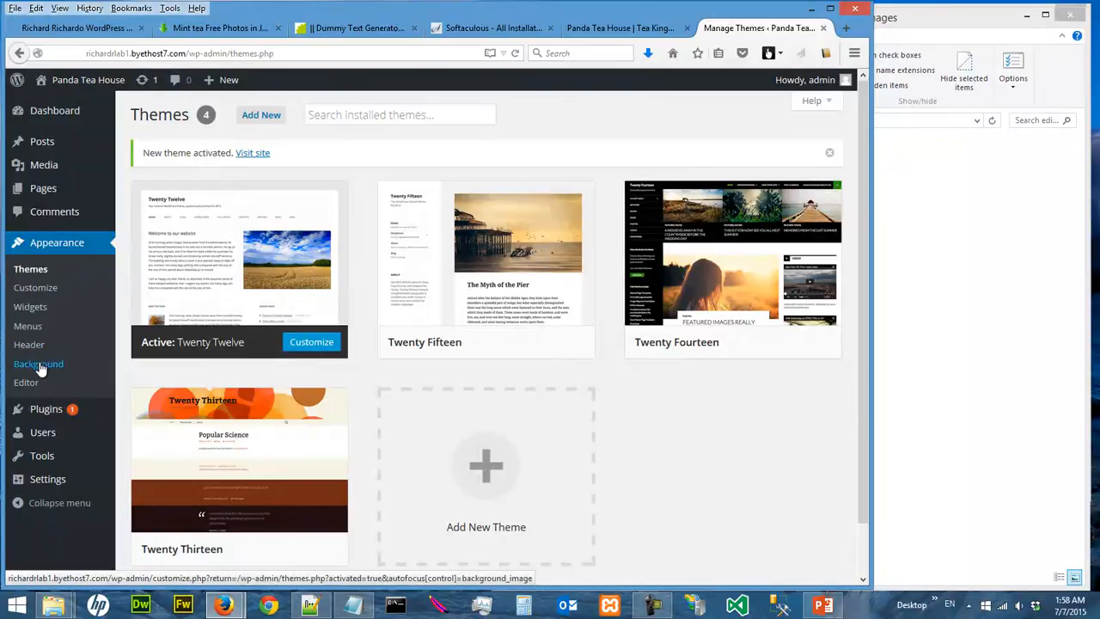
pyautogui.moveTo(28, 344)
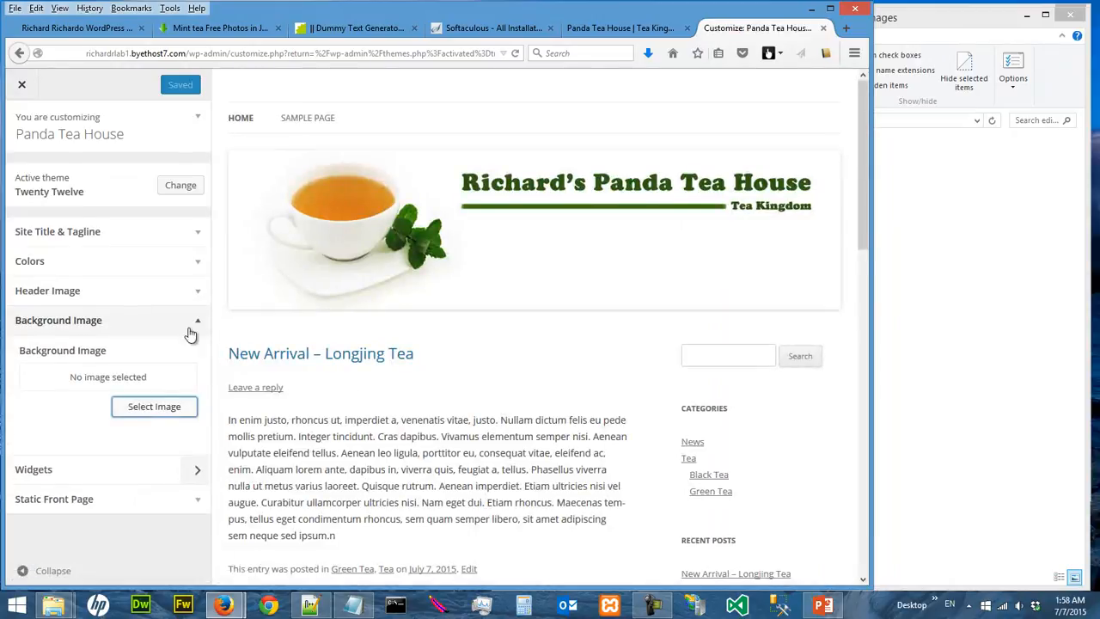
pyautogui.moveTo(501, 217)
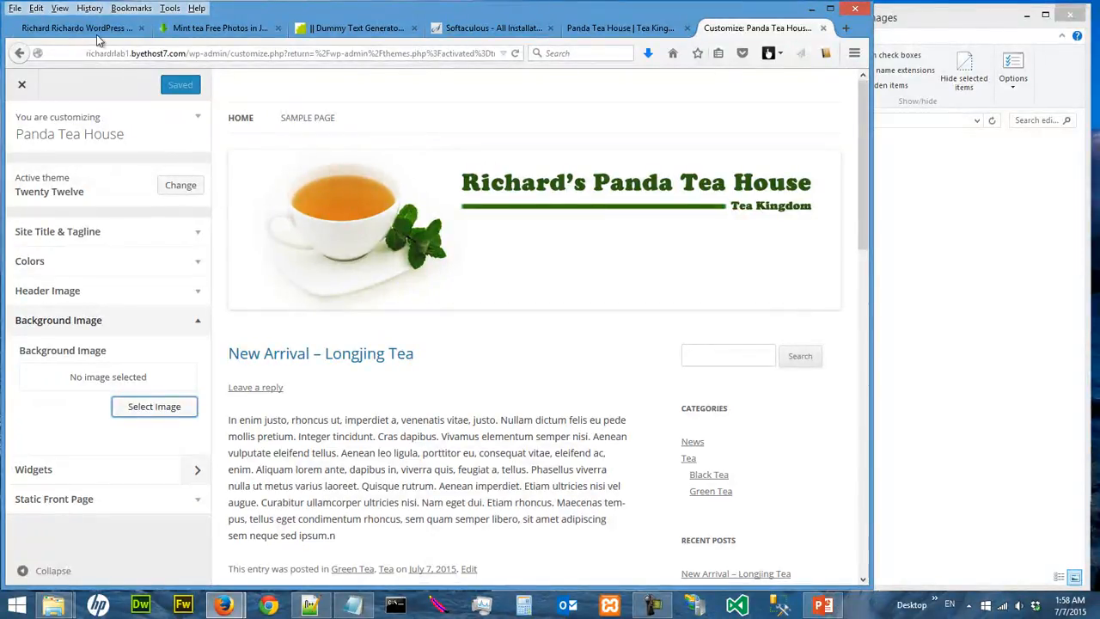
# - Search All-free-download.com for 'tea public domain' photos
pyautogui.click(77, 27)
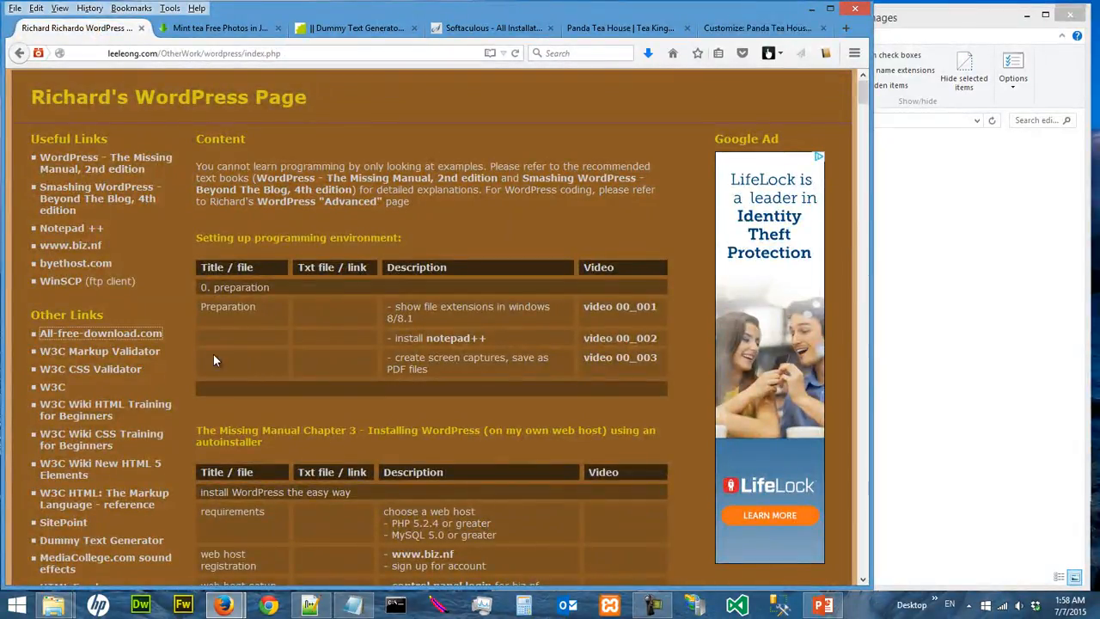
pyautogui.moveTo(100, 333)
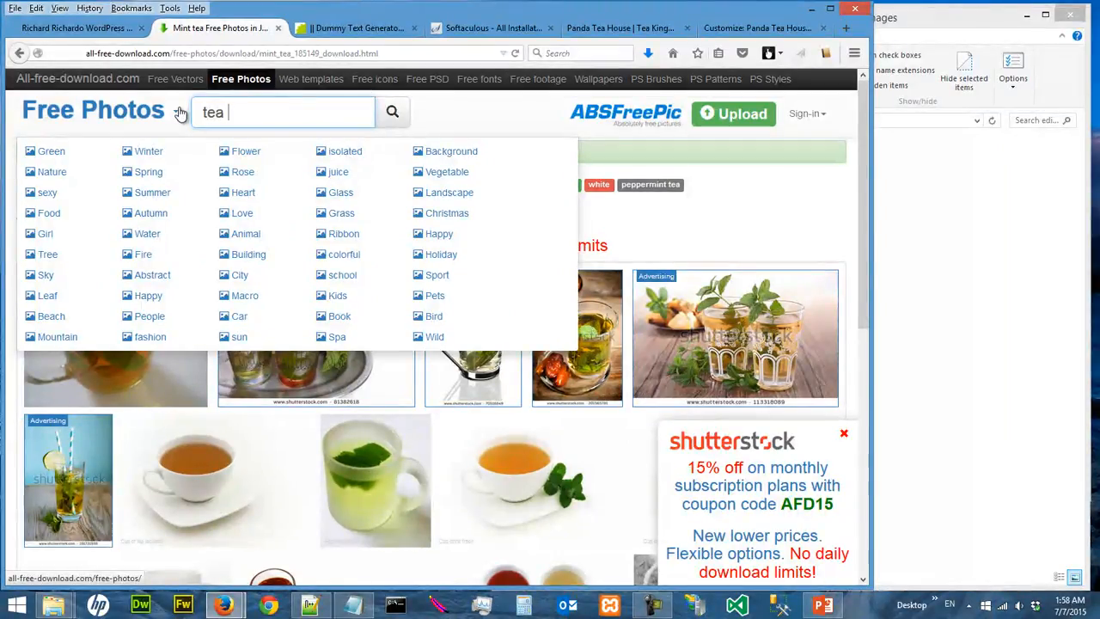
pyautogui.write('public doma')
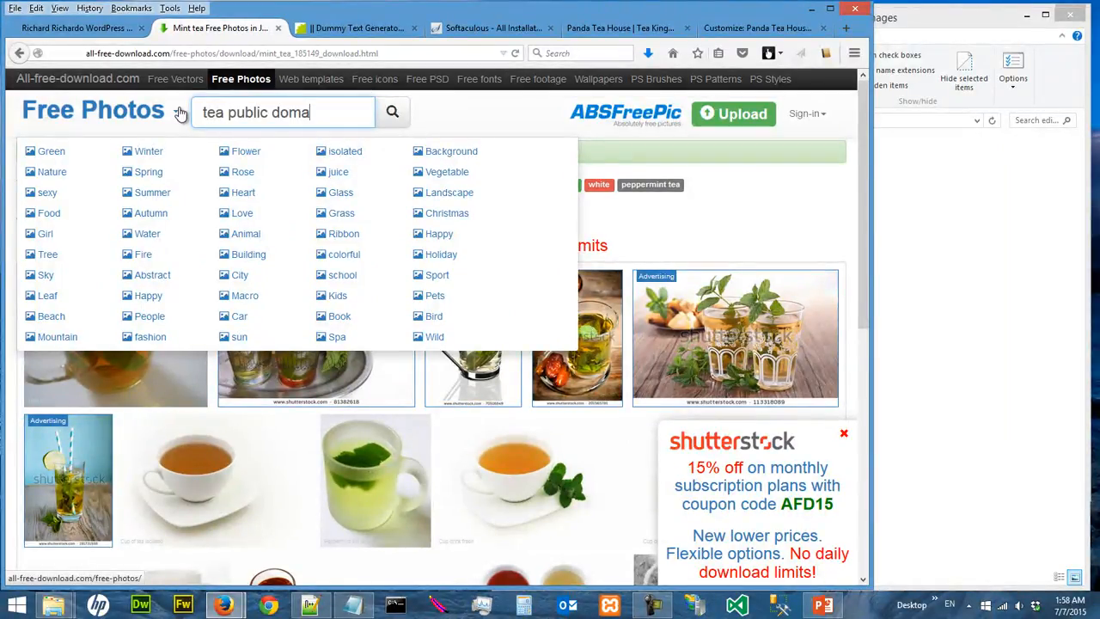
pyautogui.click(392, 111)
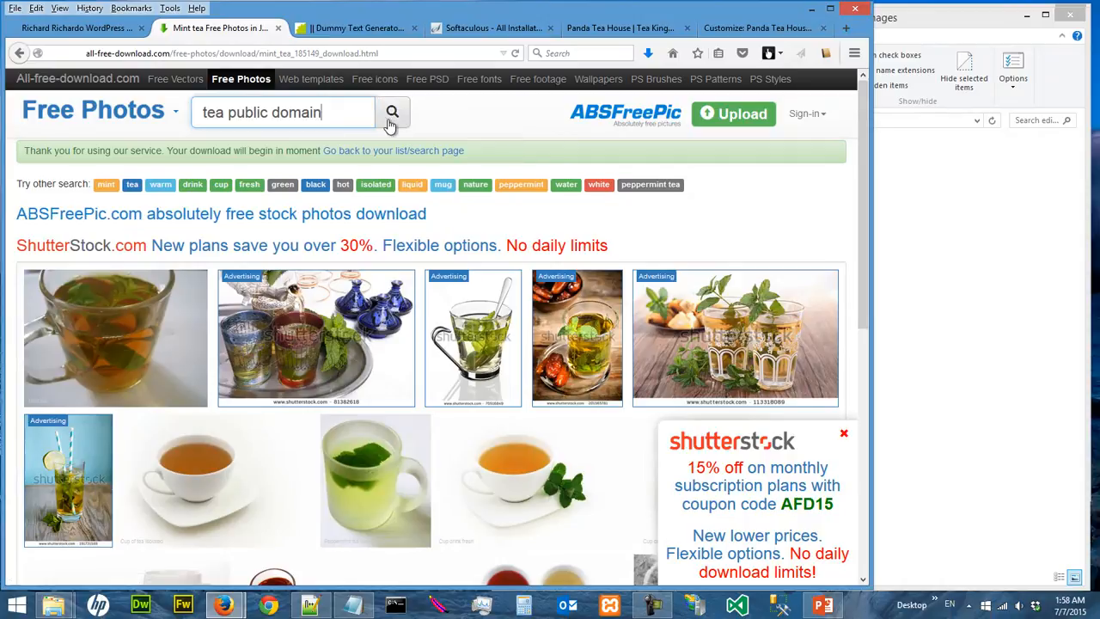
pyautogui.click(392, 112)
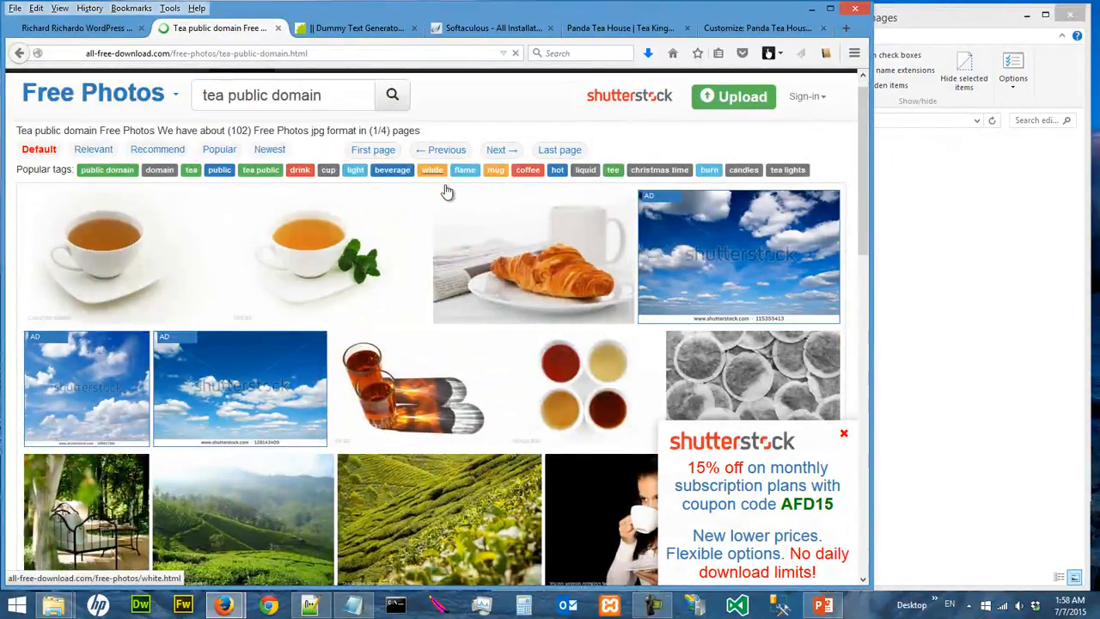
# - Open the tea plantation photo and start downloading its zip file
pyautogui.scroll(-3)
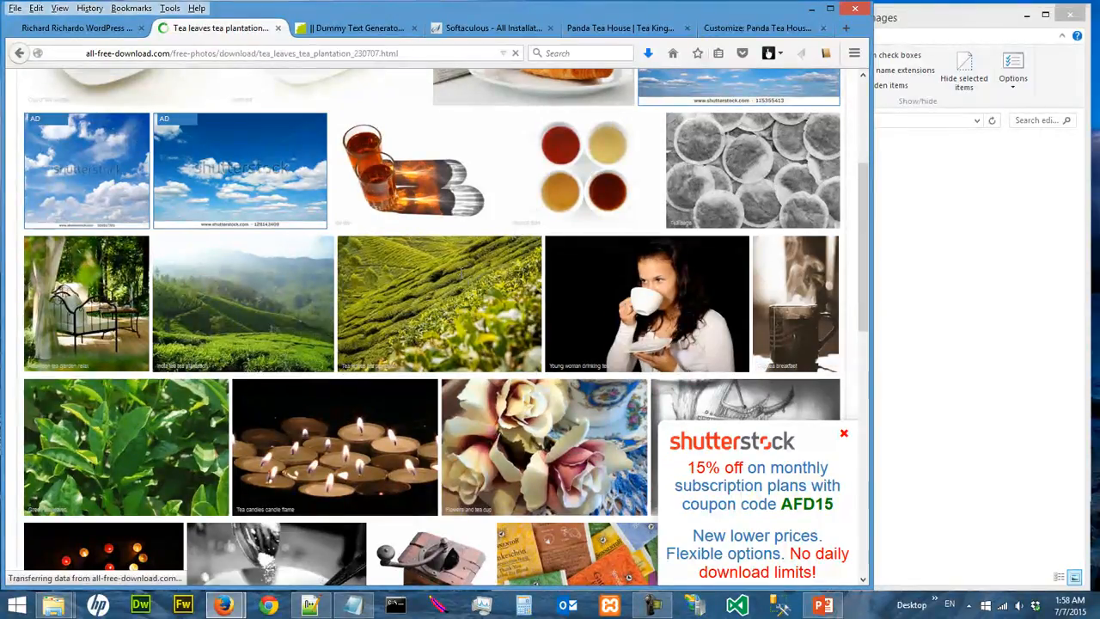
pyautogui.click(439, 303)
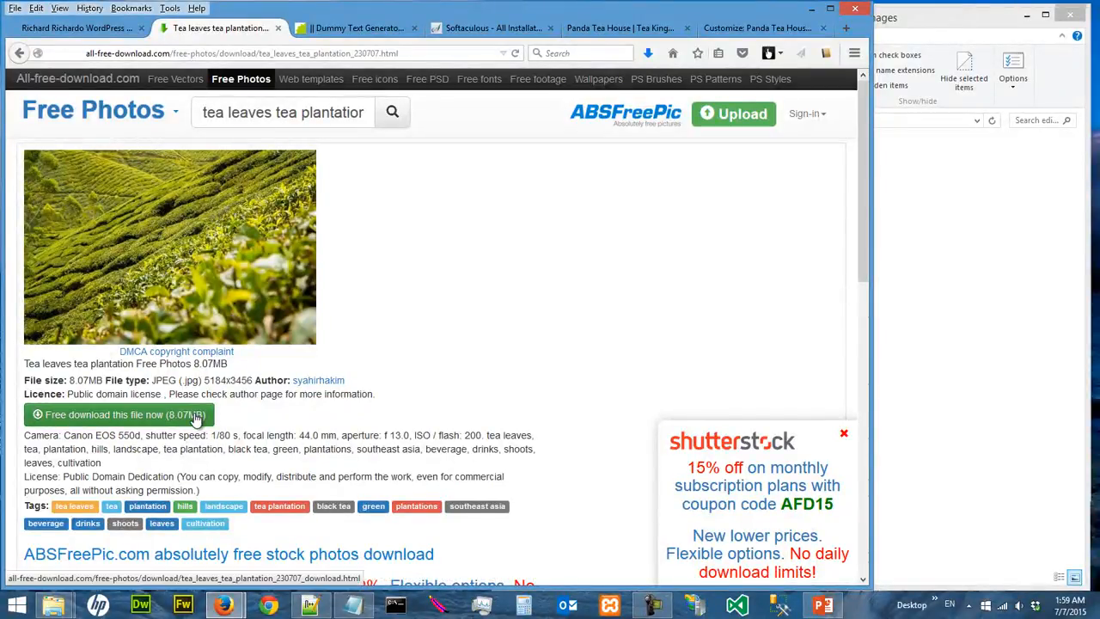
pyautogui.click(117, 415)
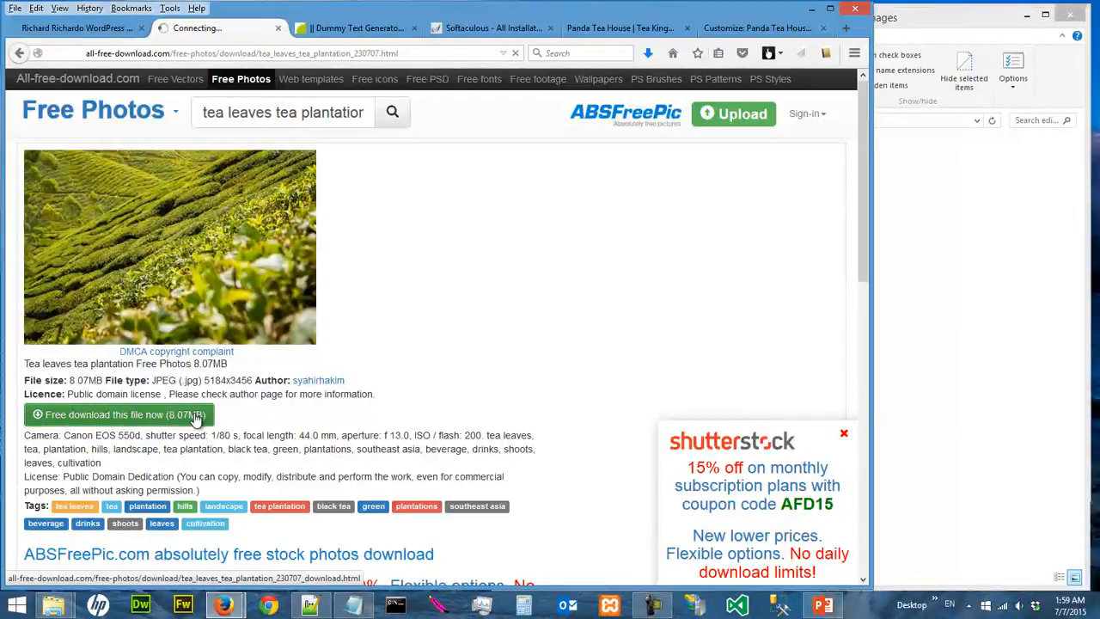
pyautogui.click(116, 414)
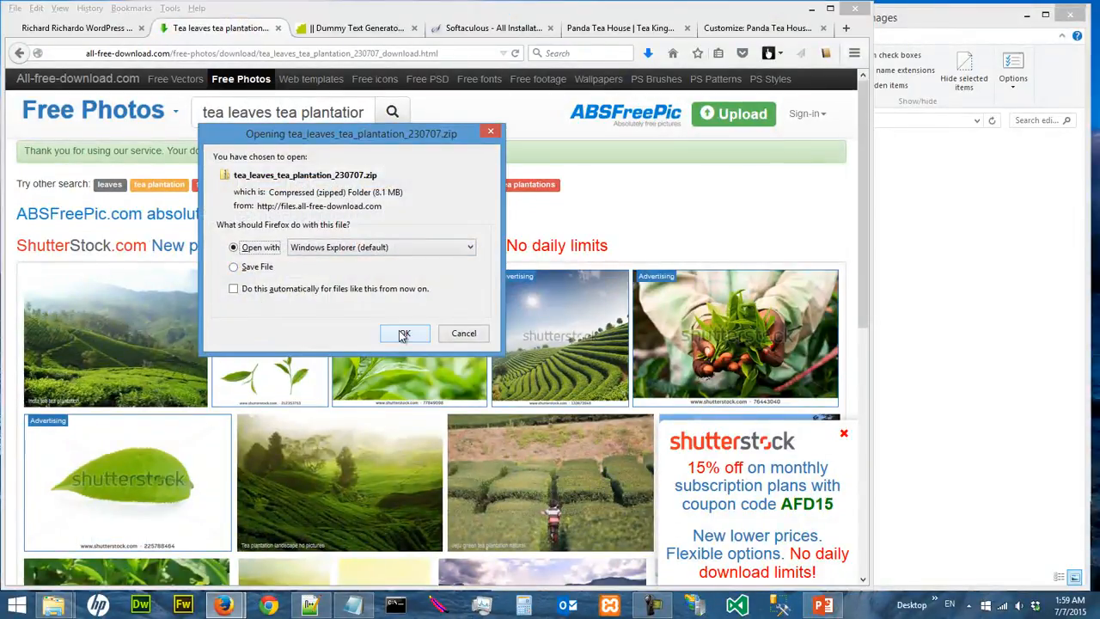
# - Extract the tea plantation JPG from the zip into C:\temp\my_wordpress\raw_images
pyautogui.click(404, 334)
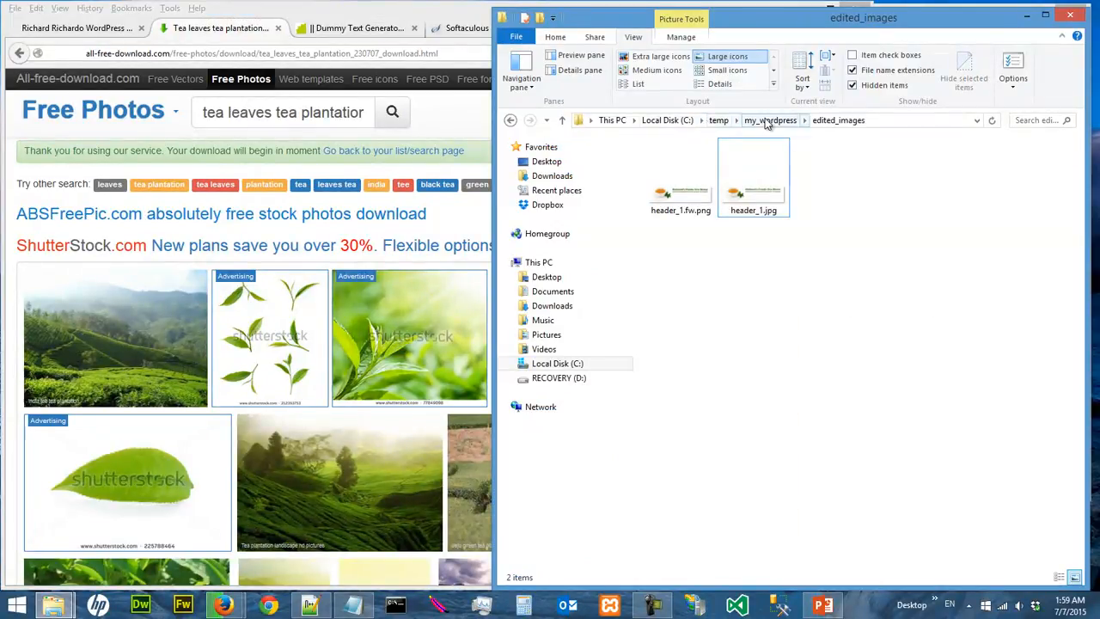
pyautogui.click(770, 120)
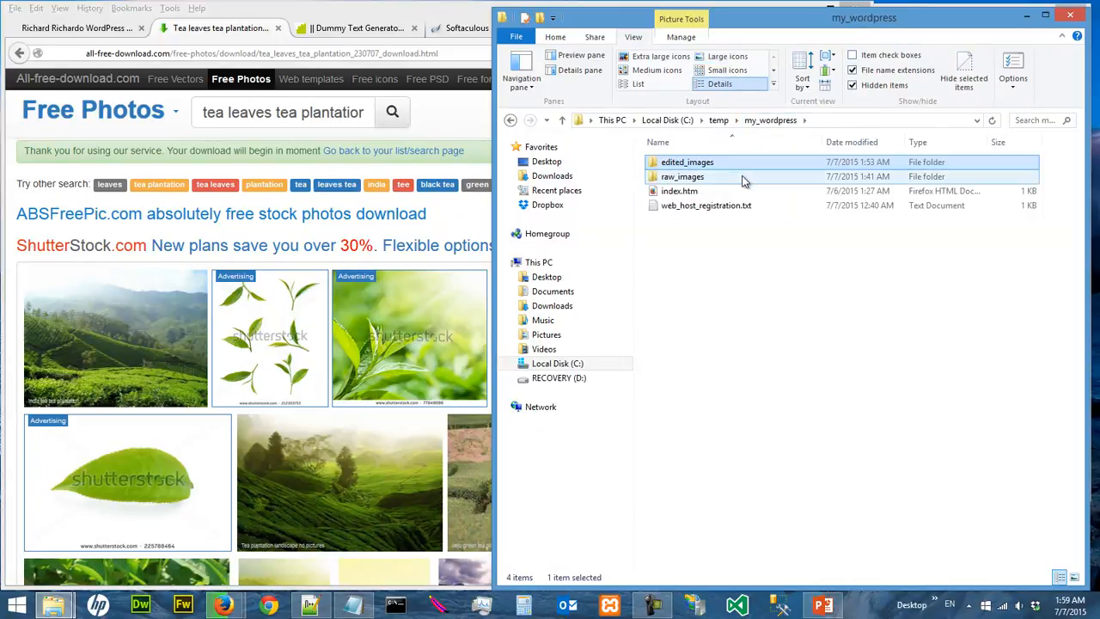
pyautogui.doubleClick(681, 176)
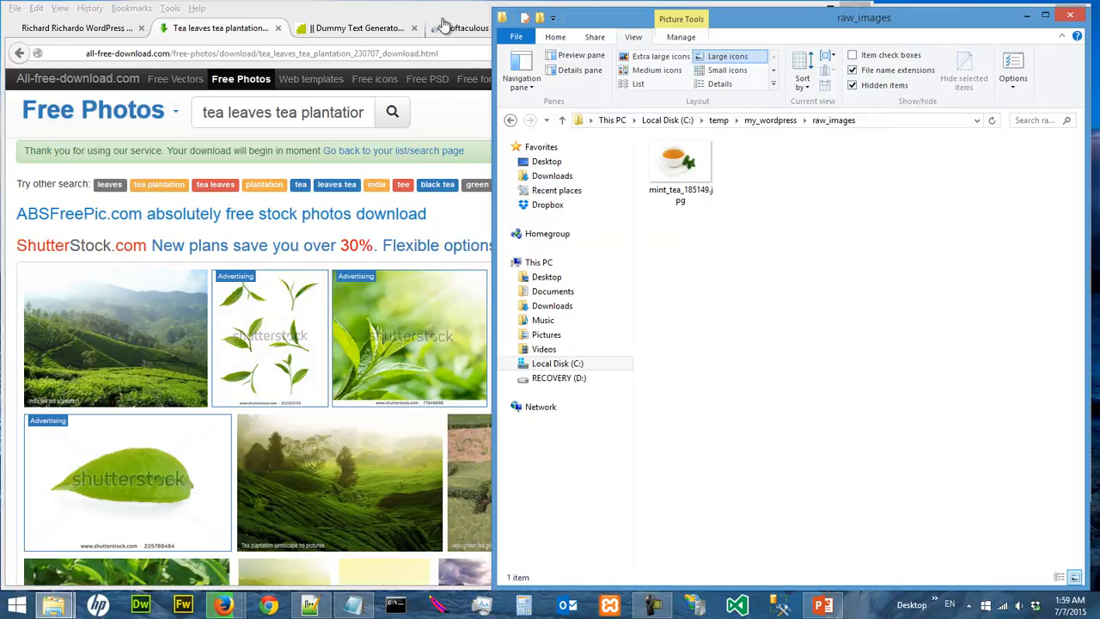
pyautogui.moveTo(509, 120)
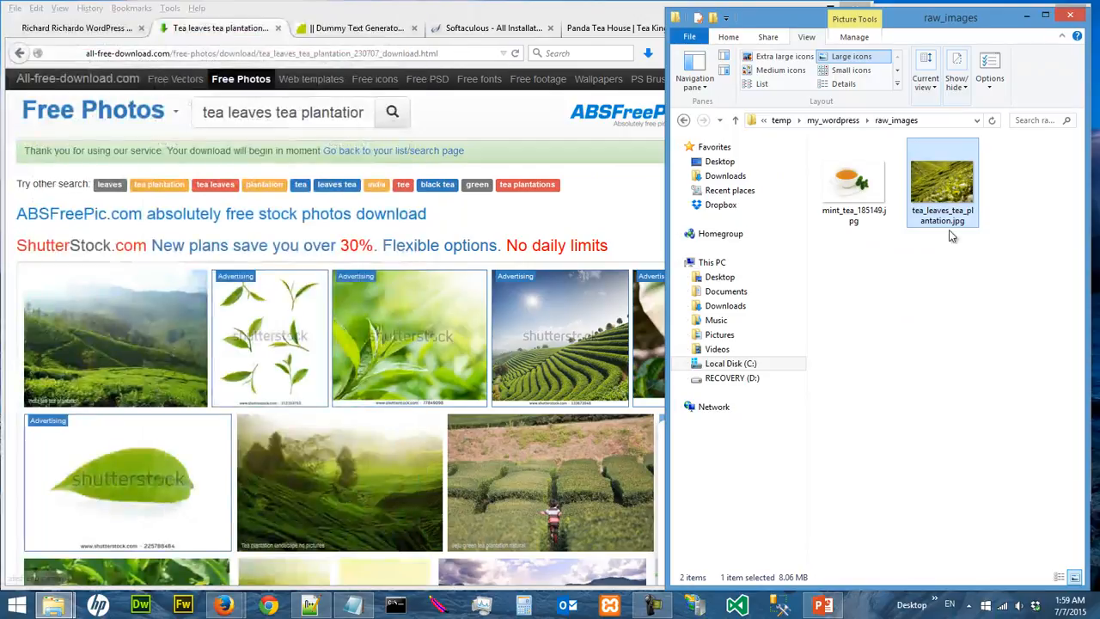
pyautogui.rightClick(943, 180)
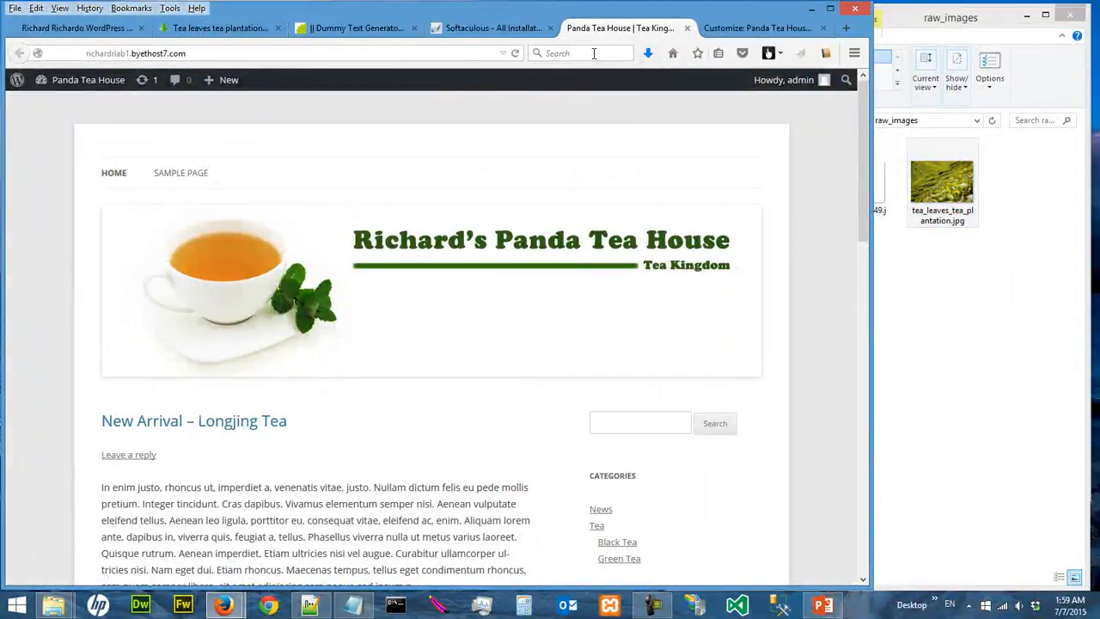
# - From the Customizer's Background Image section, open the Select Image media dialog
pyautogui.click(756, 27)
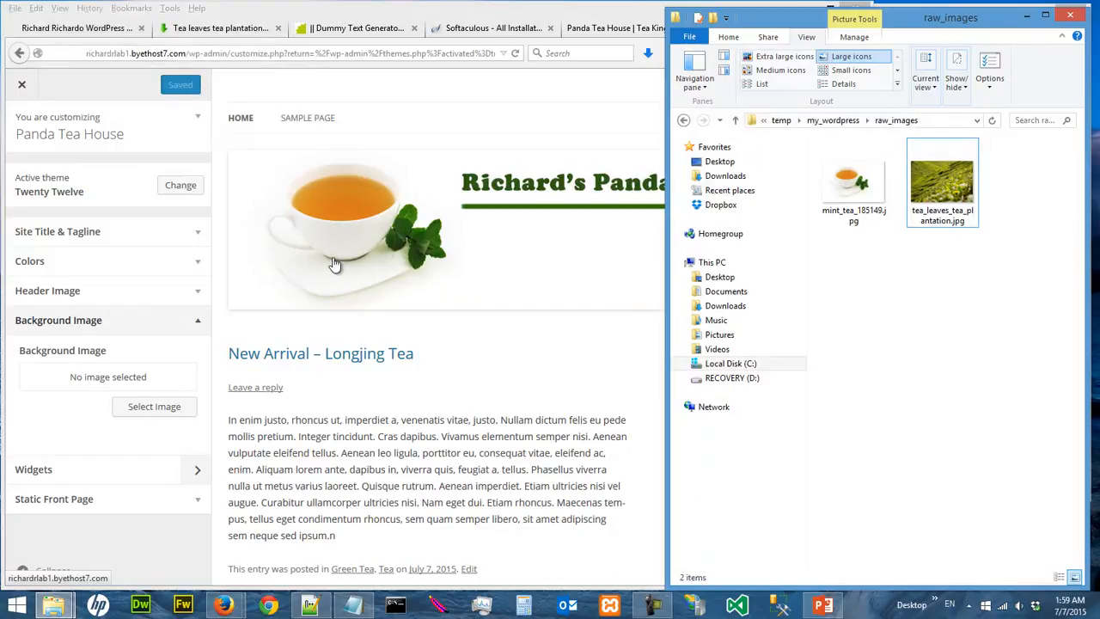
pyautogui.moveTo(361, 212)
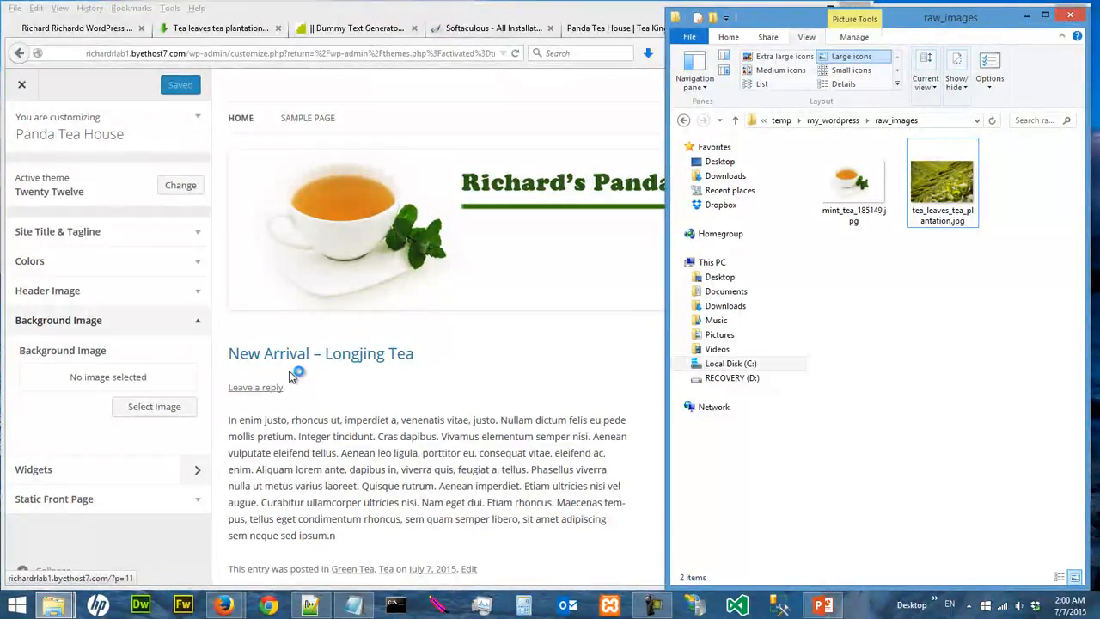
pyautogui.moveTo(153, 407)
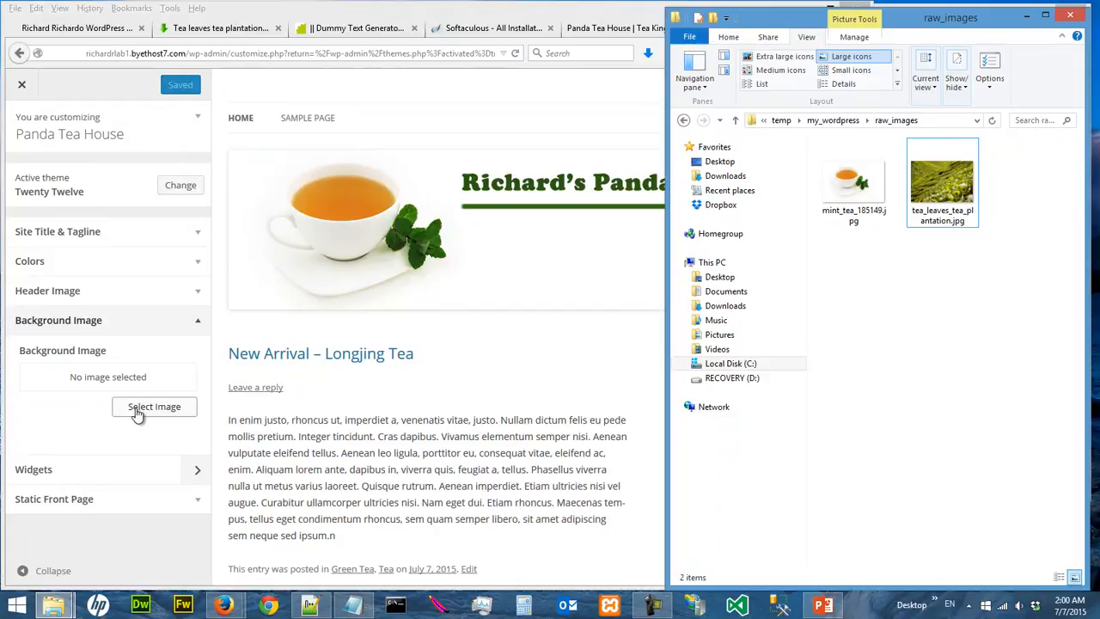
pyautogui.click(154, 407)
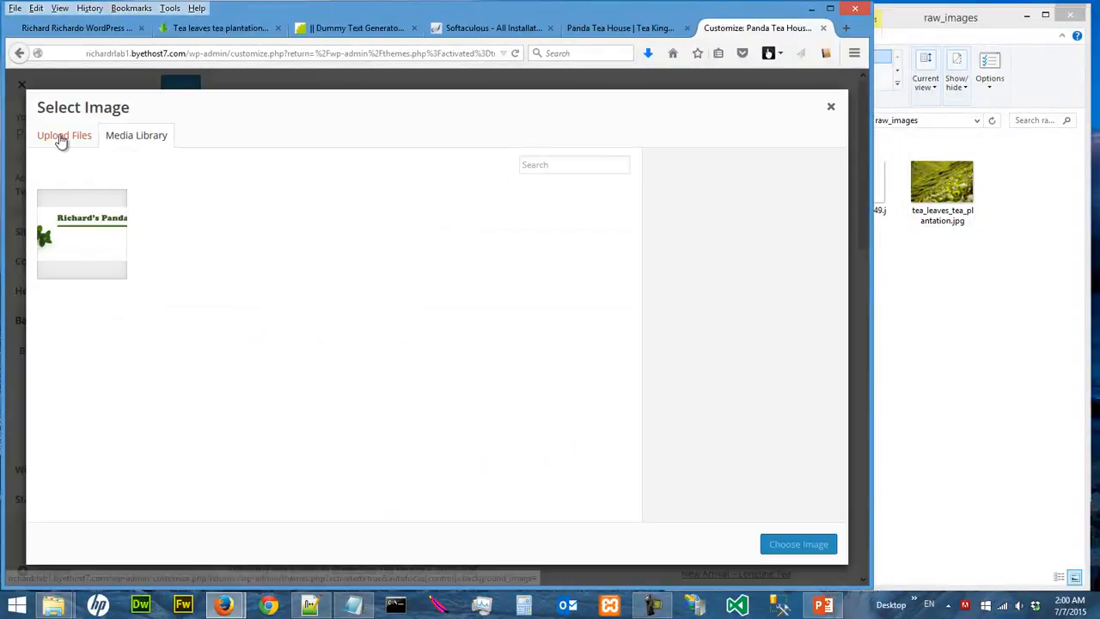
# - Upload tea_leaves_tea_plantation.jpg into the Media Library from the Upload Files tab
pyautogui.click(64, 135)
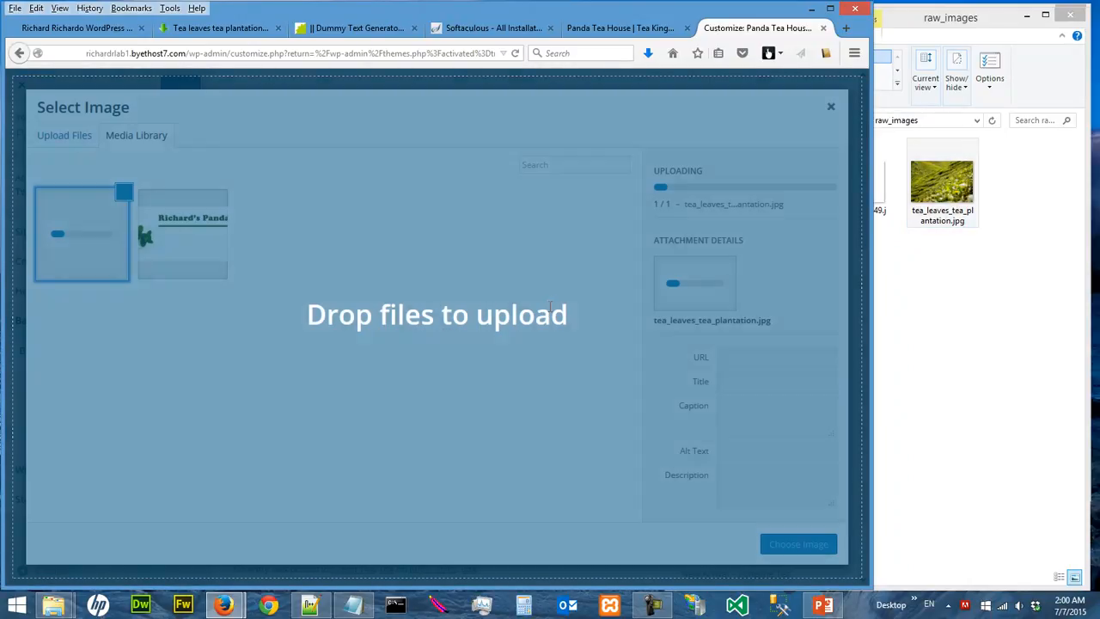
pyautogui.click(82, 232)
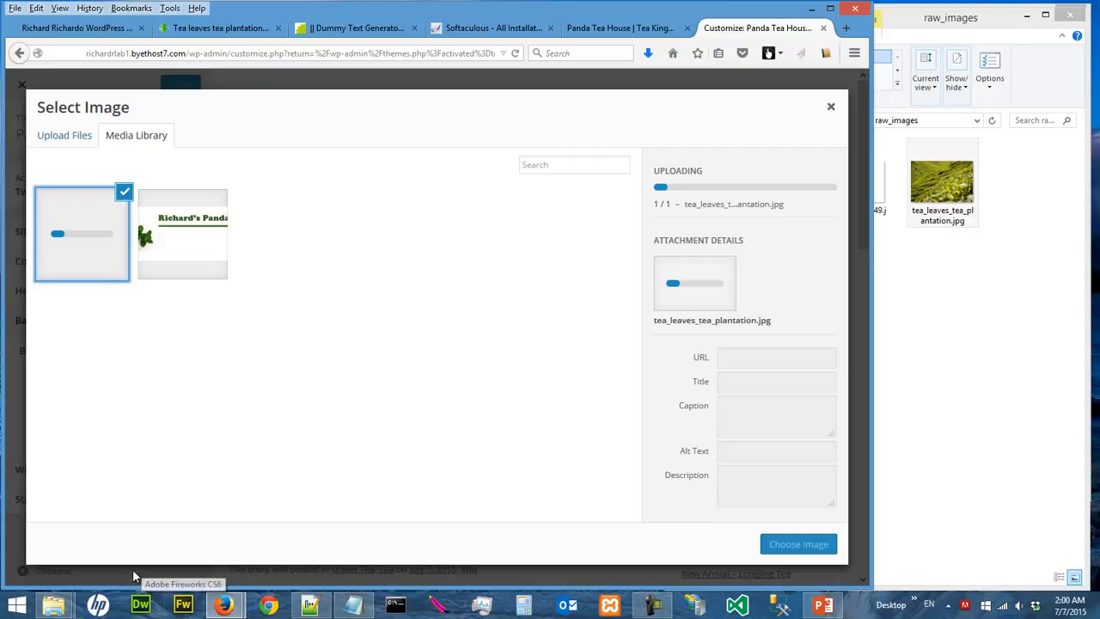
pyautogui.moveTo(384, 232)
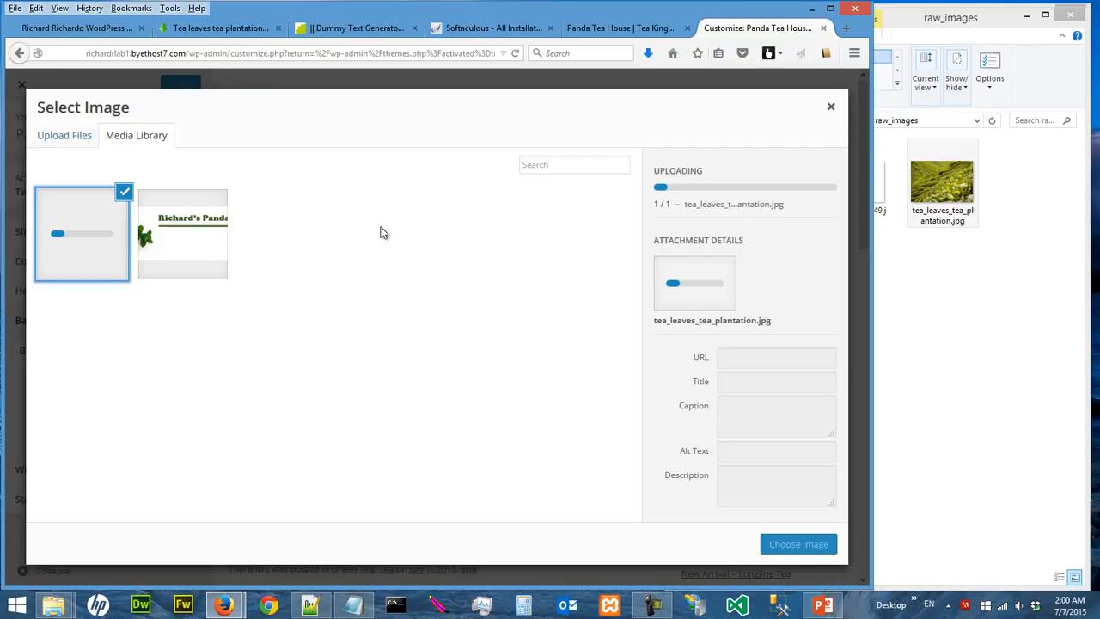
pyautogui.moveTo(413, 246)
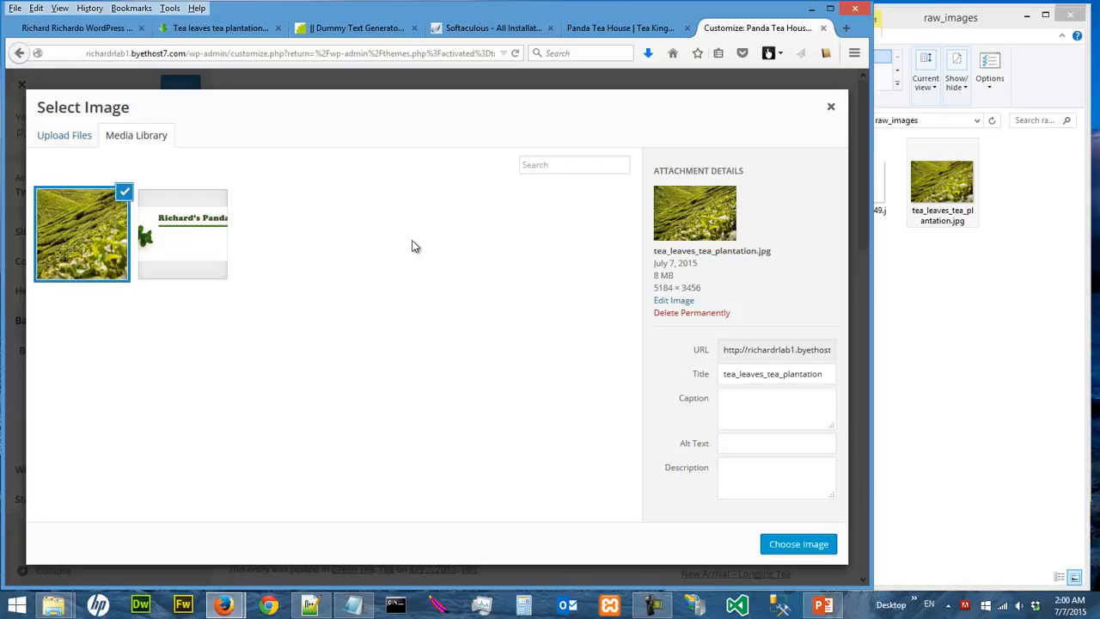
pyautogui.moveTo(528, 304)
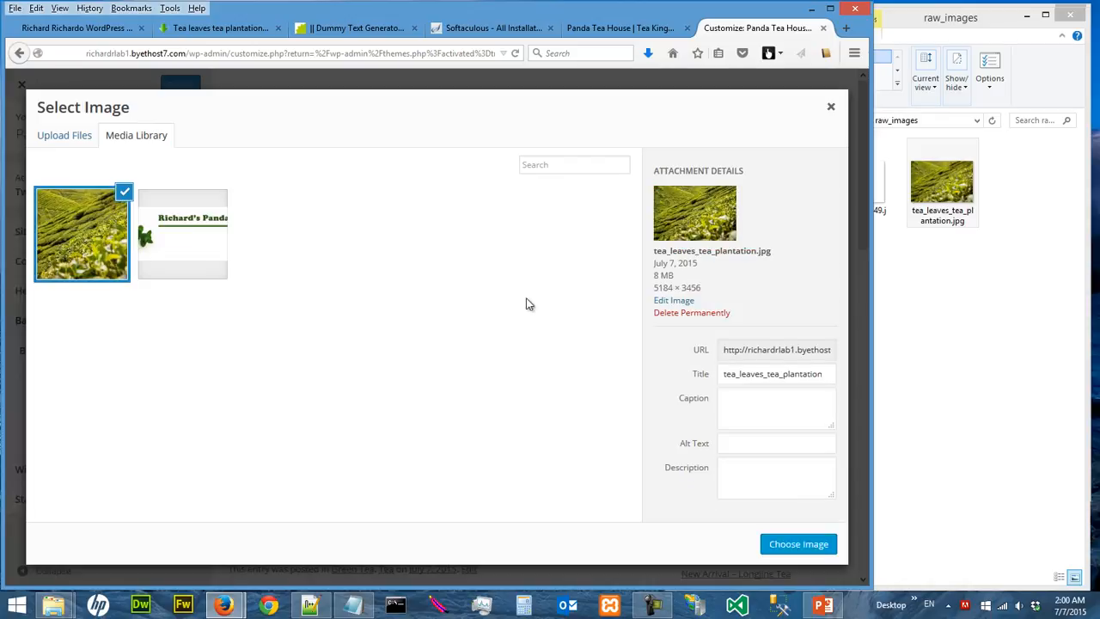
pyautogui.moveTo(692, 295)
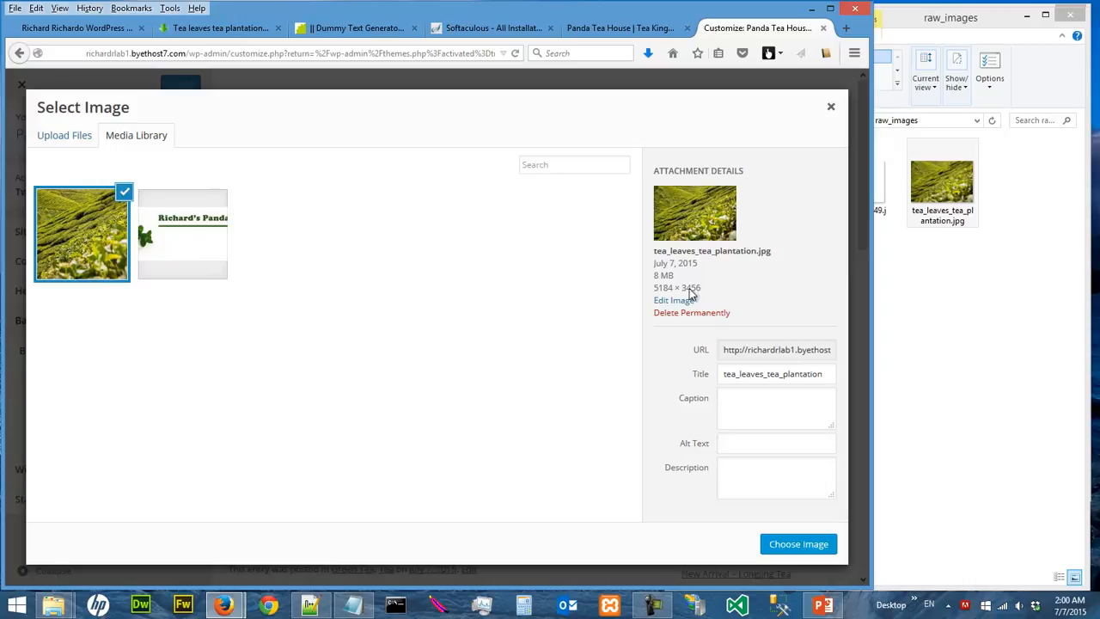
pyautogui.moveTo(660, 281)
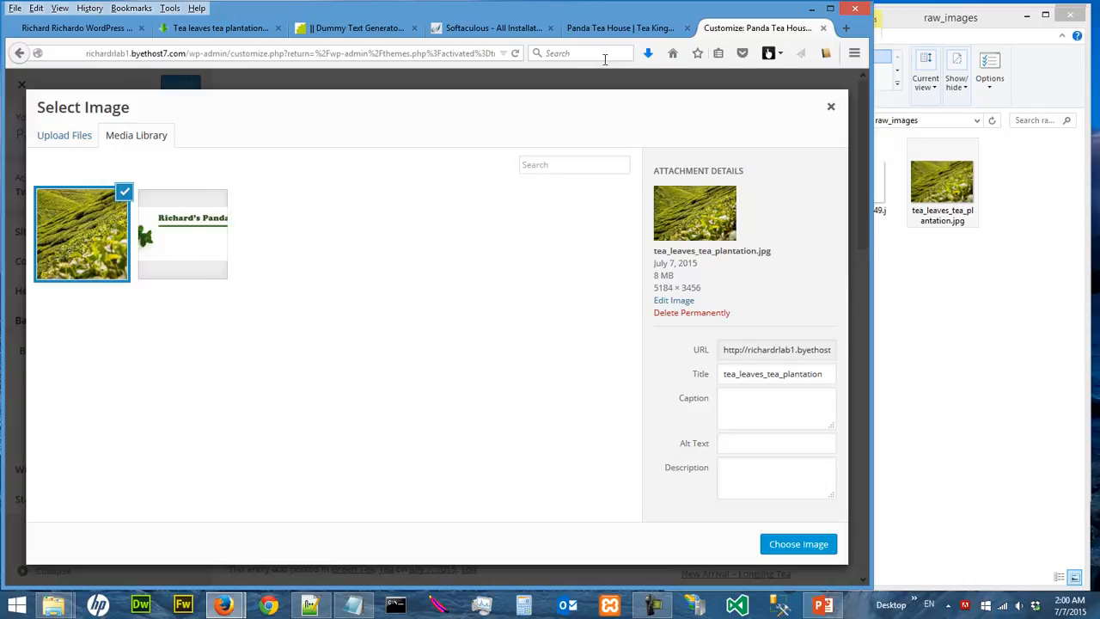
pyautogui.moveTo(628, 28)
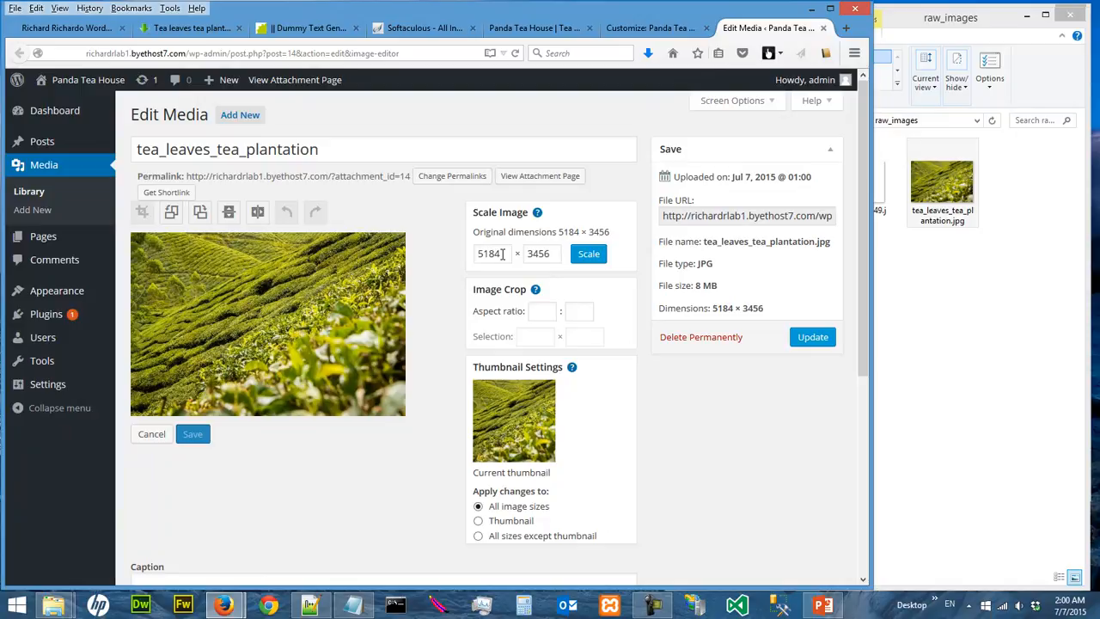
# - Scale the tea plantation image down to 2000 × 1333
pyautogui.tripleClick(491, 254)
pyautogui.write('2000')
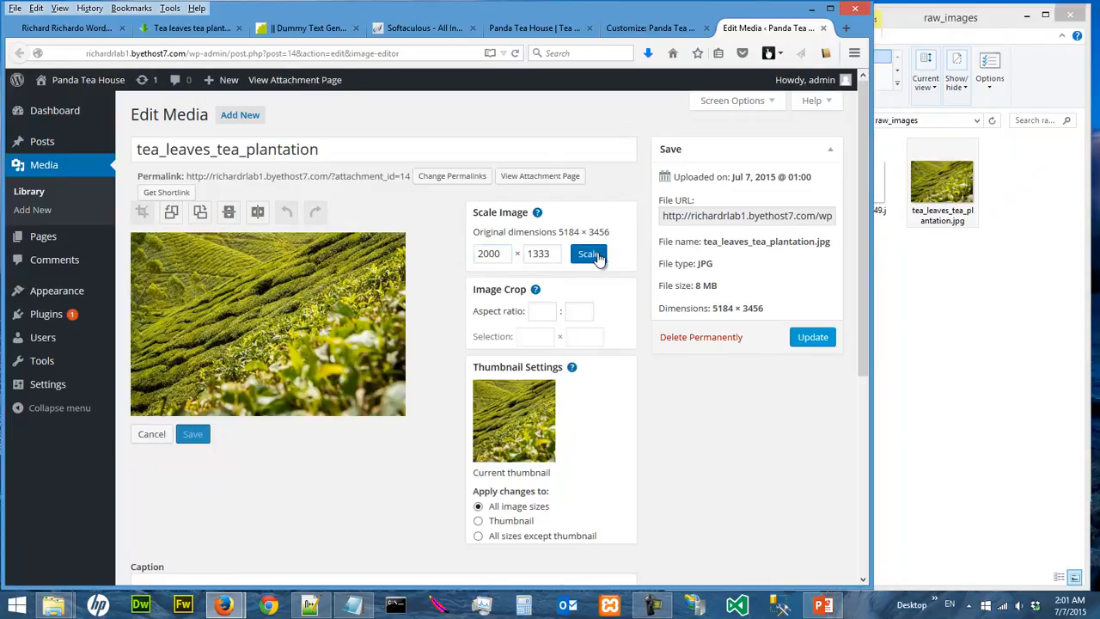
pyautogui.click(589, 253)
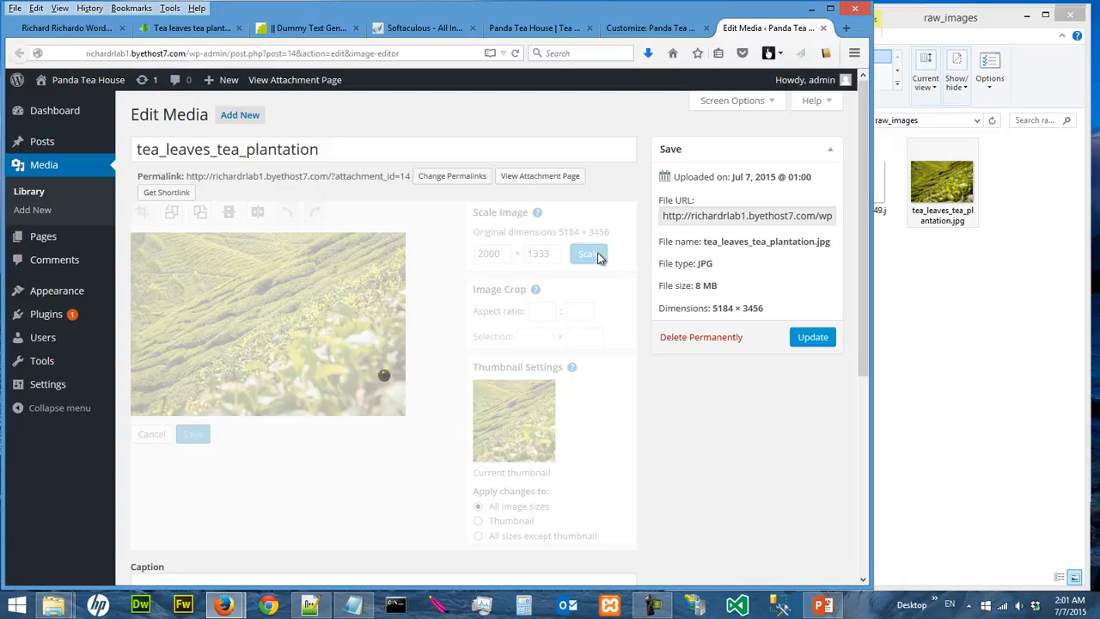
pyautogui.click(589, 254)
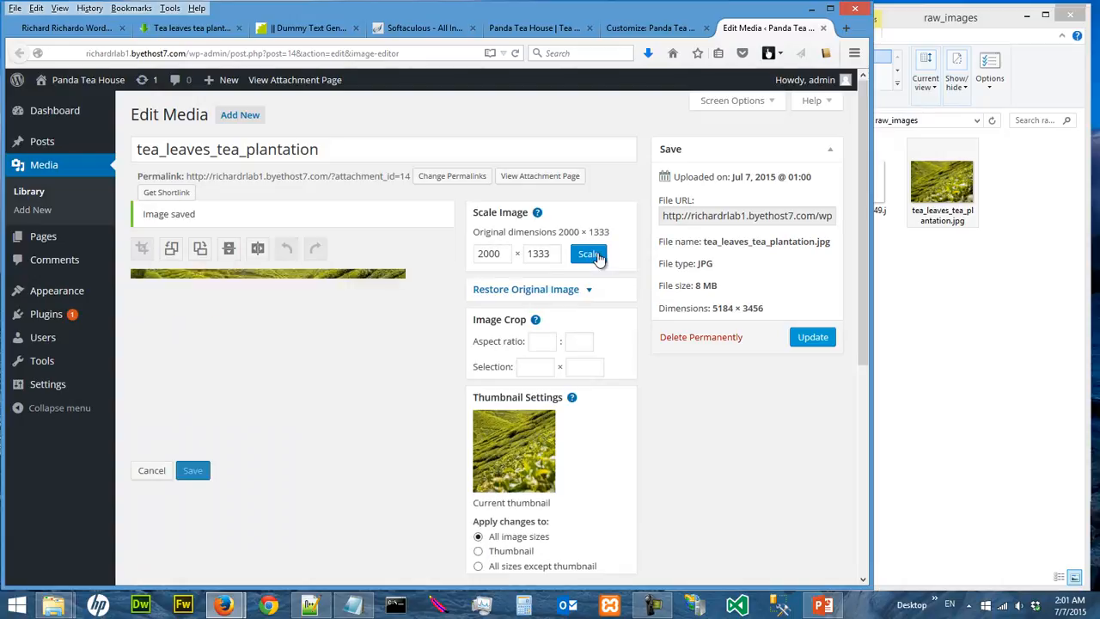
pyautogui.click(588, 253)
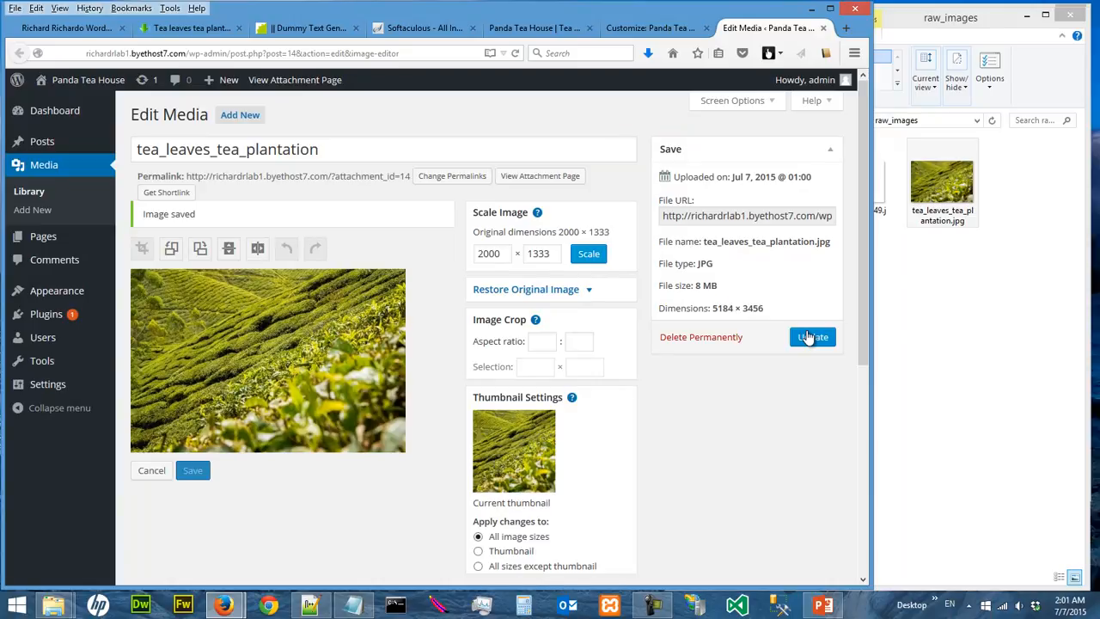
# - Save the resized 2000 × 1333 attachment with Update
pyautogui.click(812, 337)
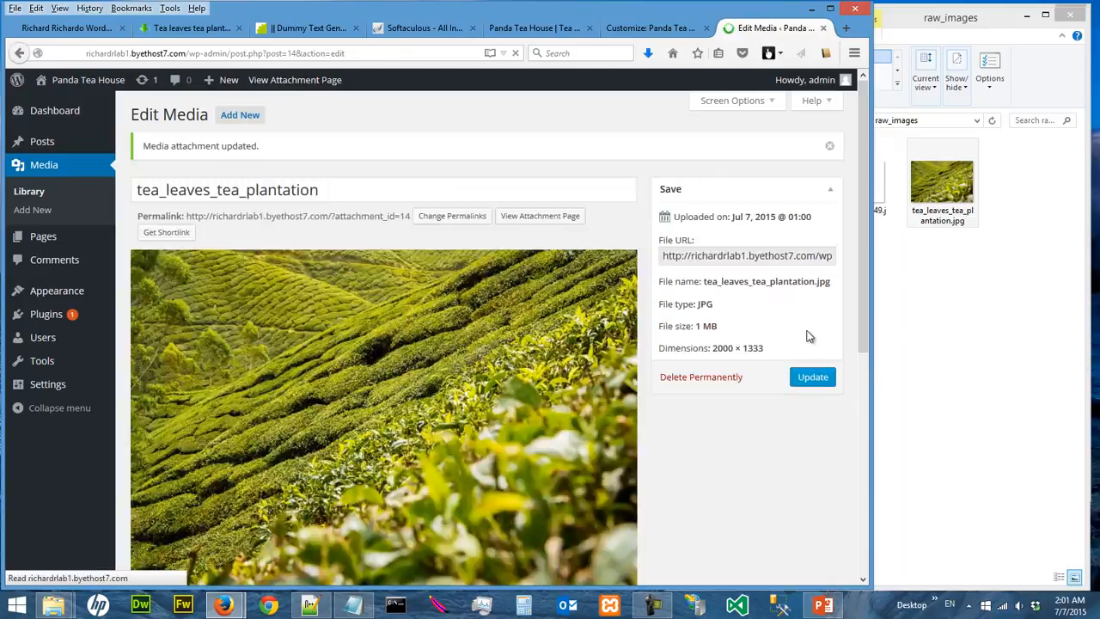
pyautogui.scroll(-3)
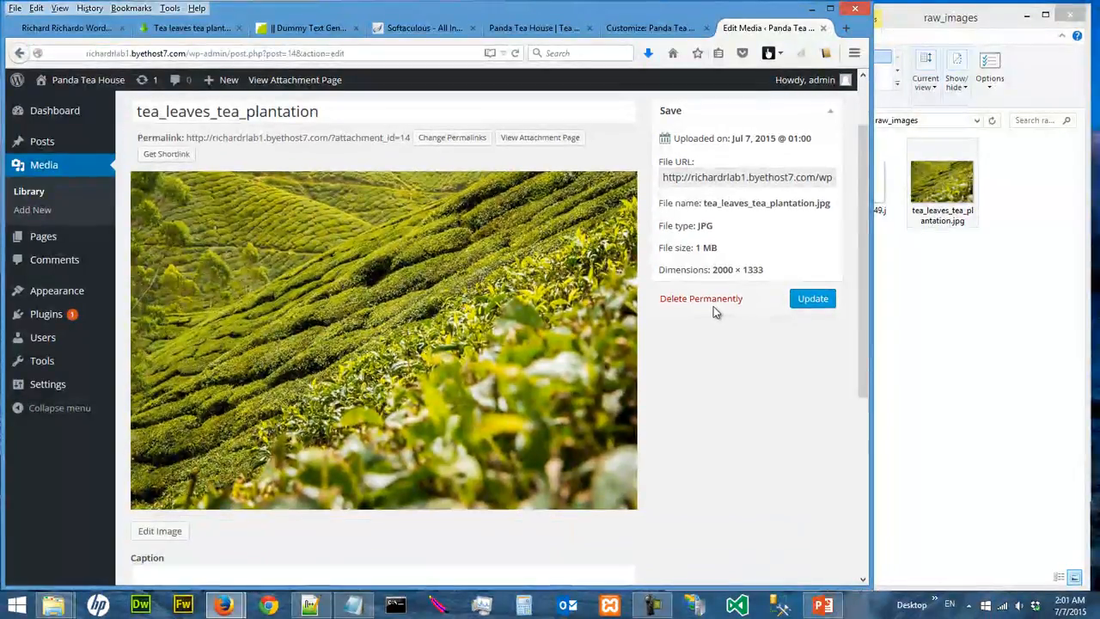
pyautogui.moveTo(619, 288)
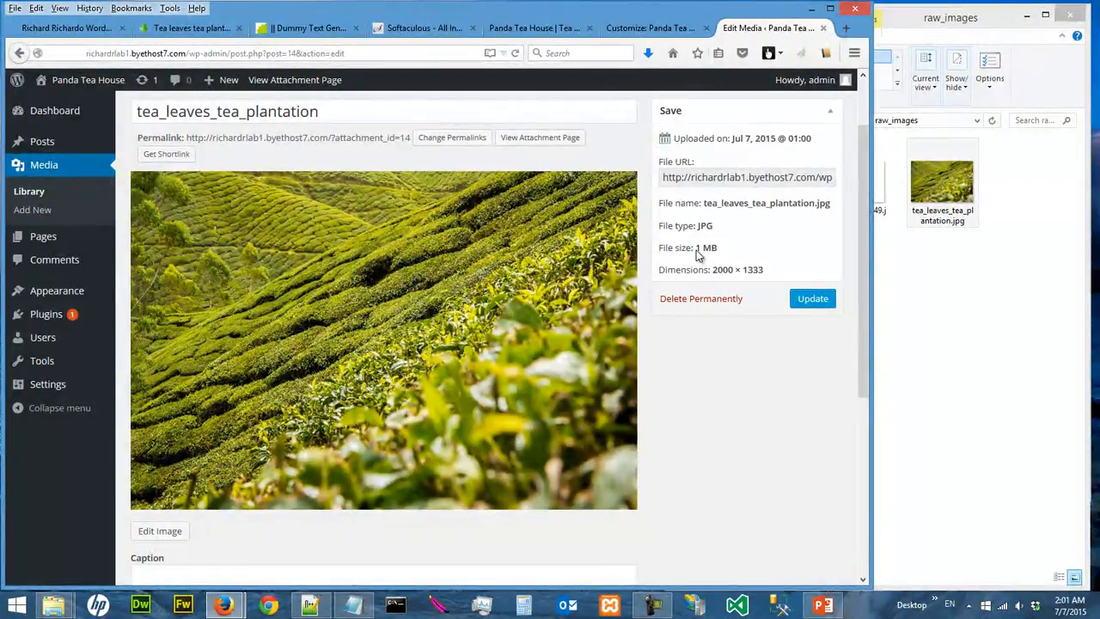
pyautogui.moveTo(763, 370)
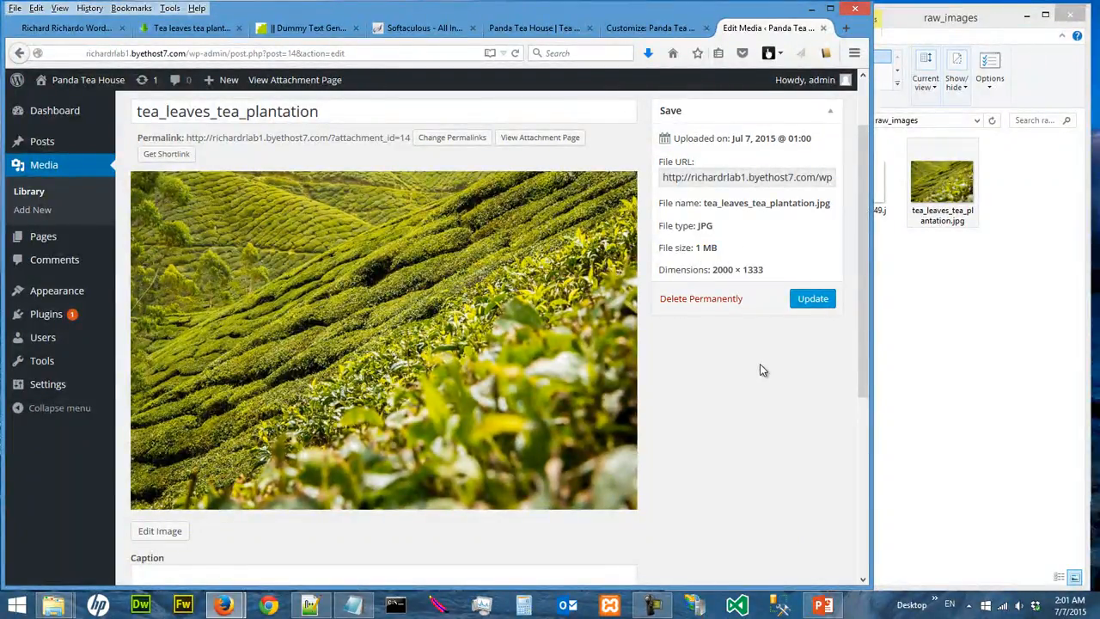
pyautogui.click(812, 299)
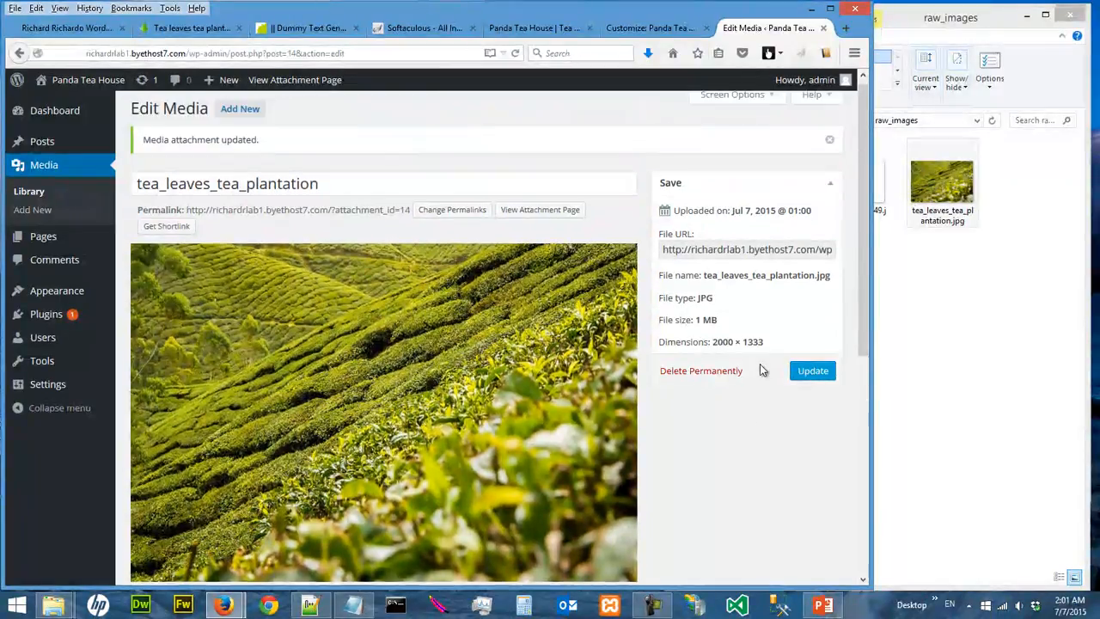
pyautogui.scroll(-3)
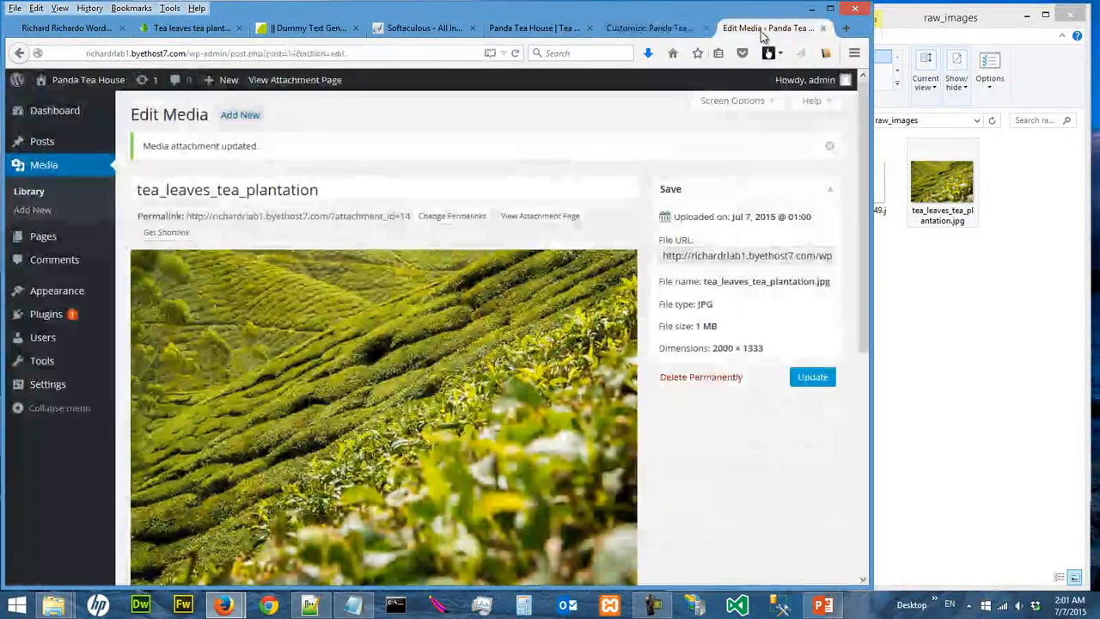
# - Close the Customizer still showing the old image and return to Themes
pyautogui.click(647, 28)
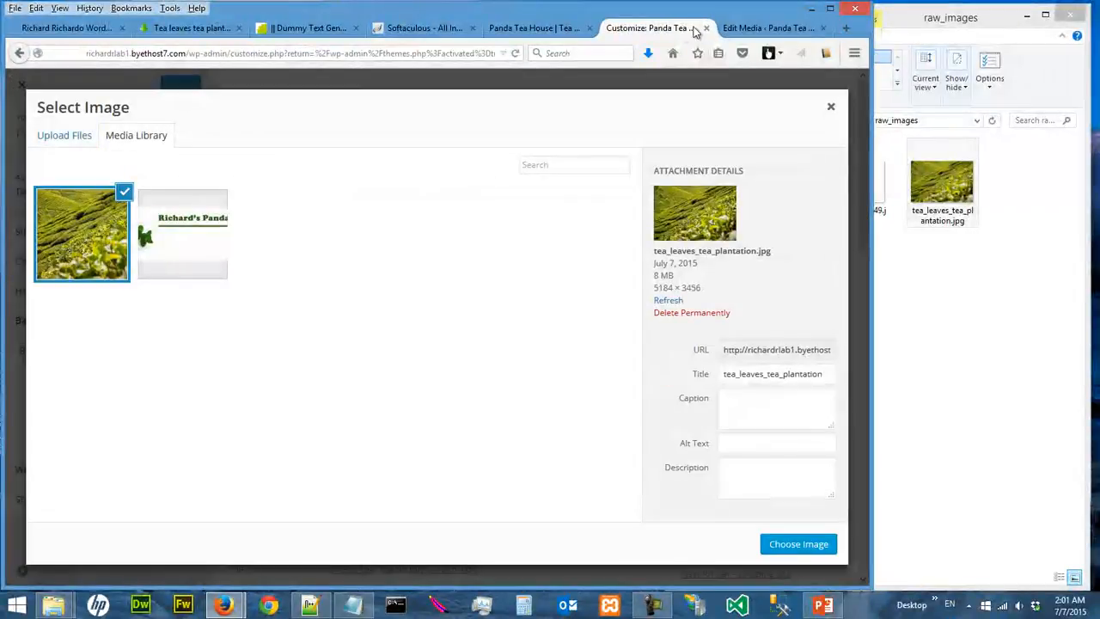
pyautogui.click(760, 28)
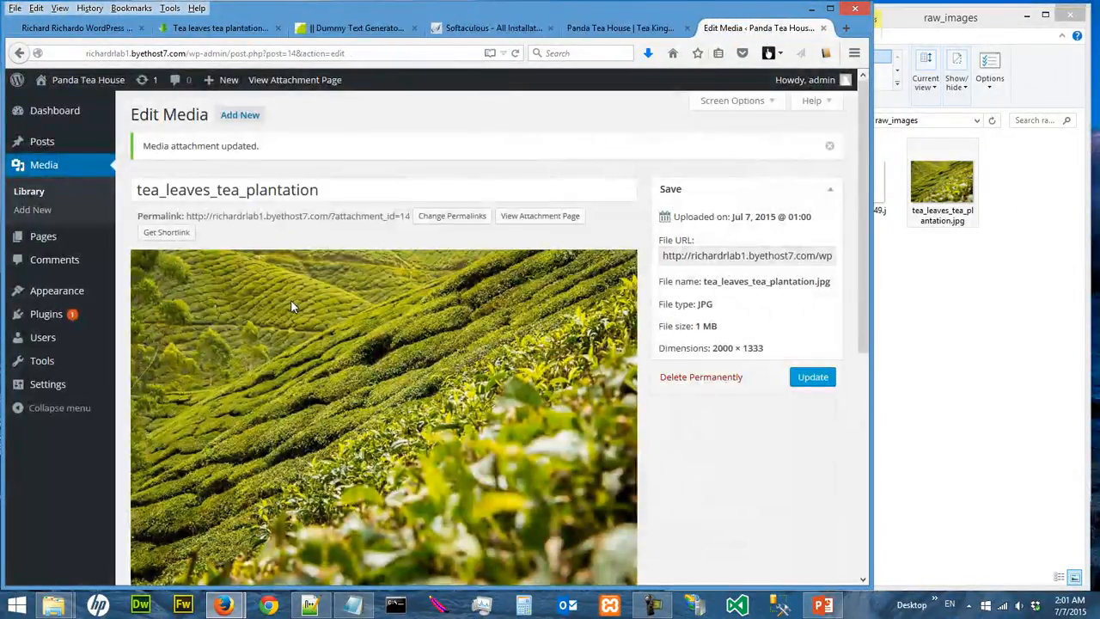
pyautogui.click(57, 291)
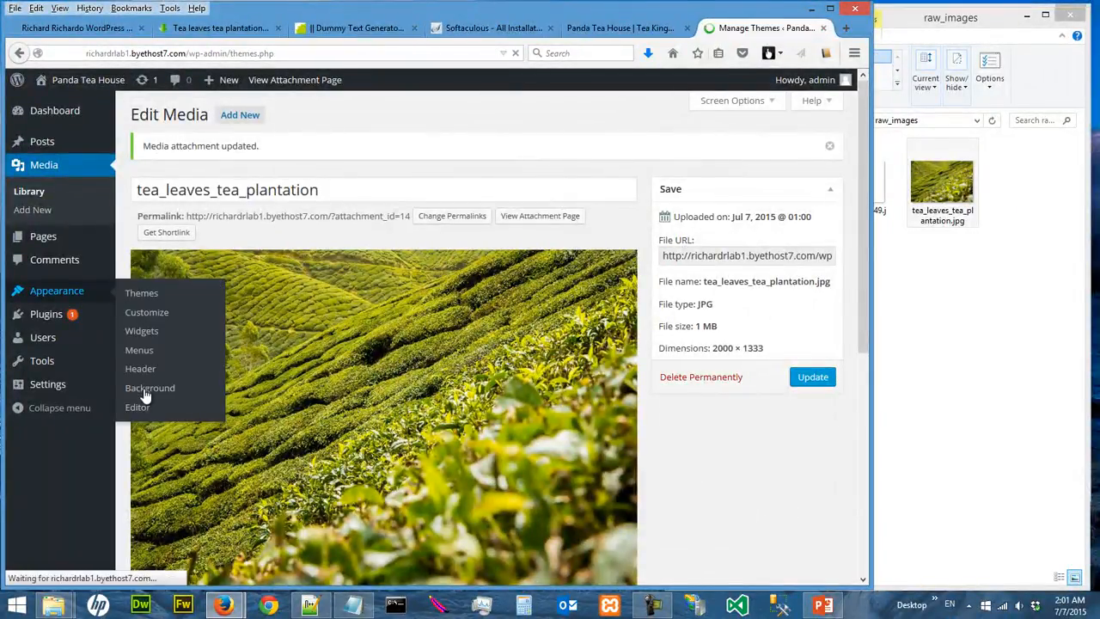
# - Reopen Background settings and pick the resized tea plantation photo from the Media Library
pyautogui.click(141, 293)
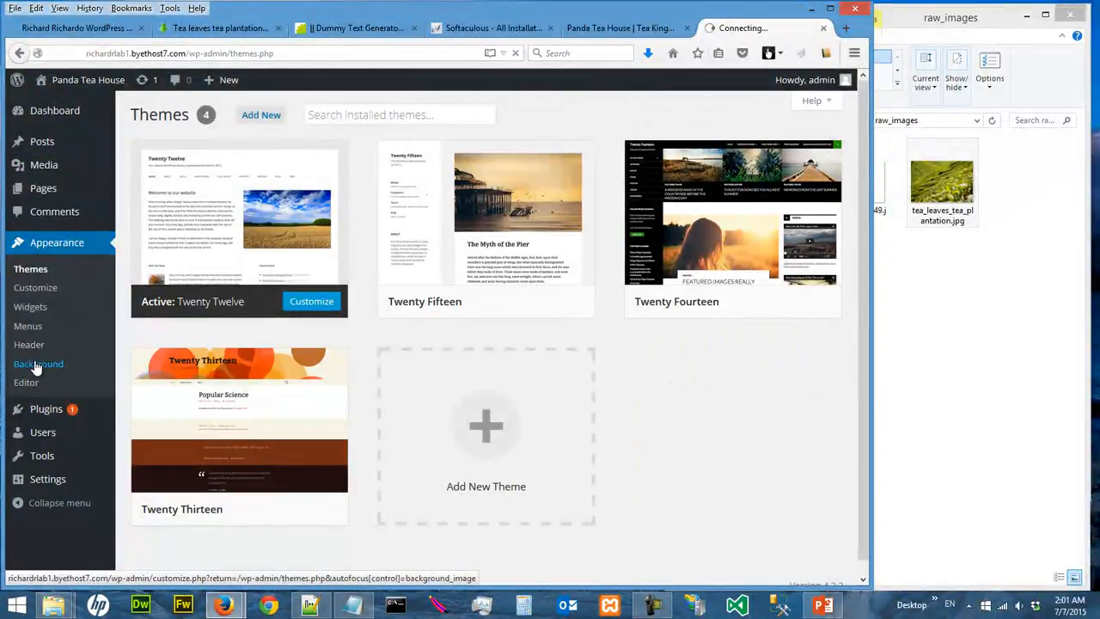
pyautogui.click(38, 364)
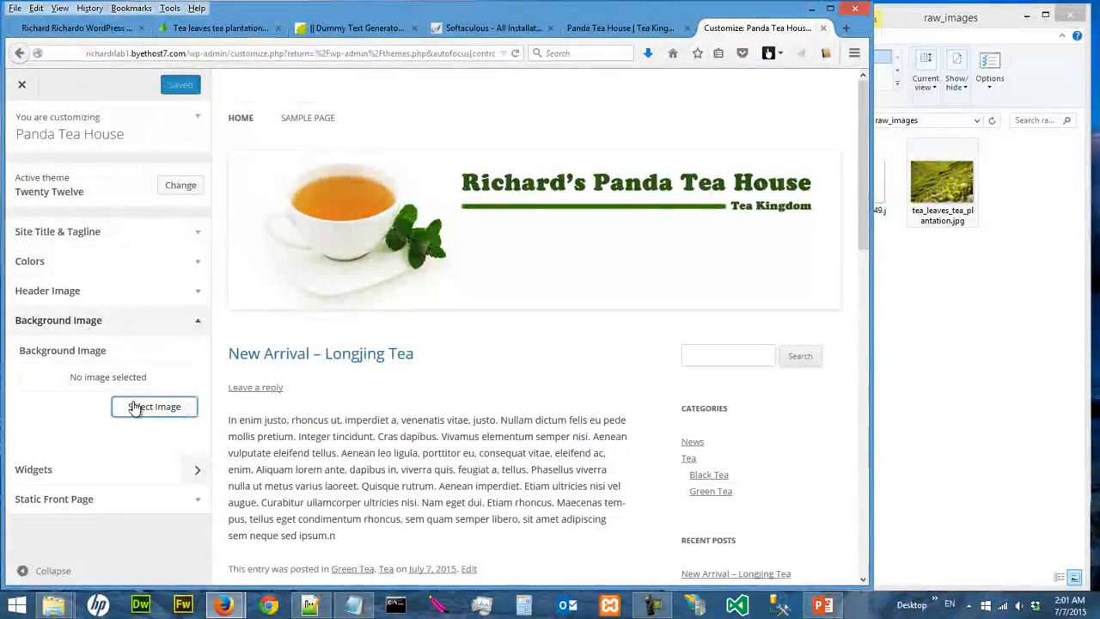
pyautogui.click(154, 407)
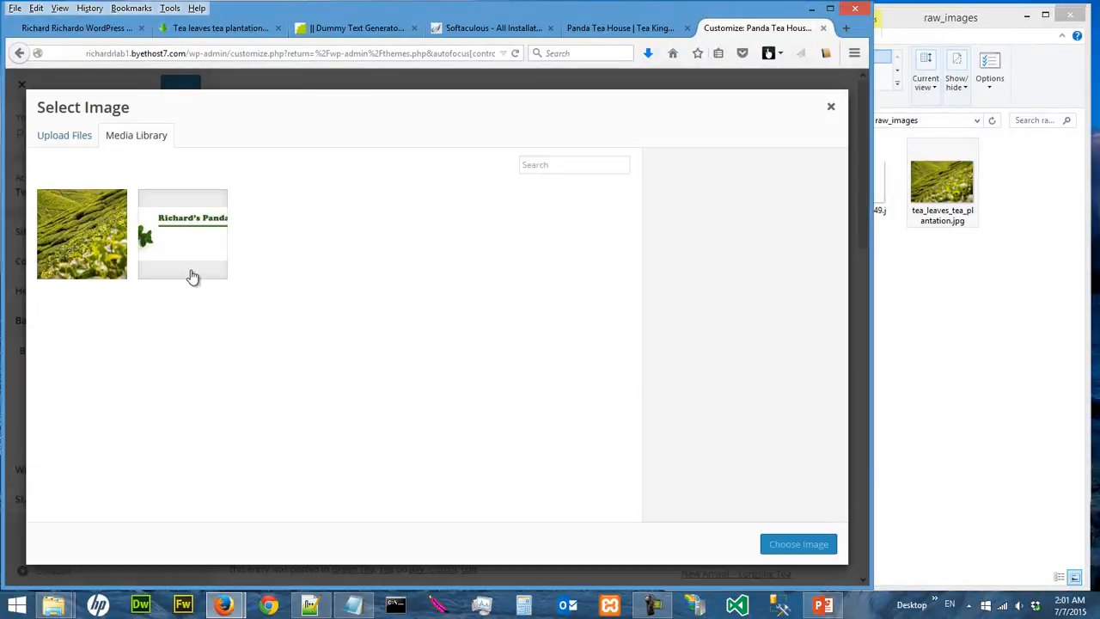
pyautogui.click(81, 234)
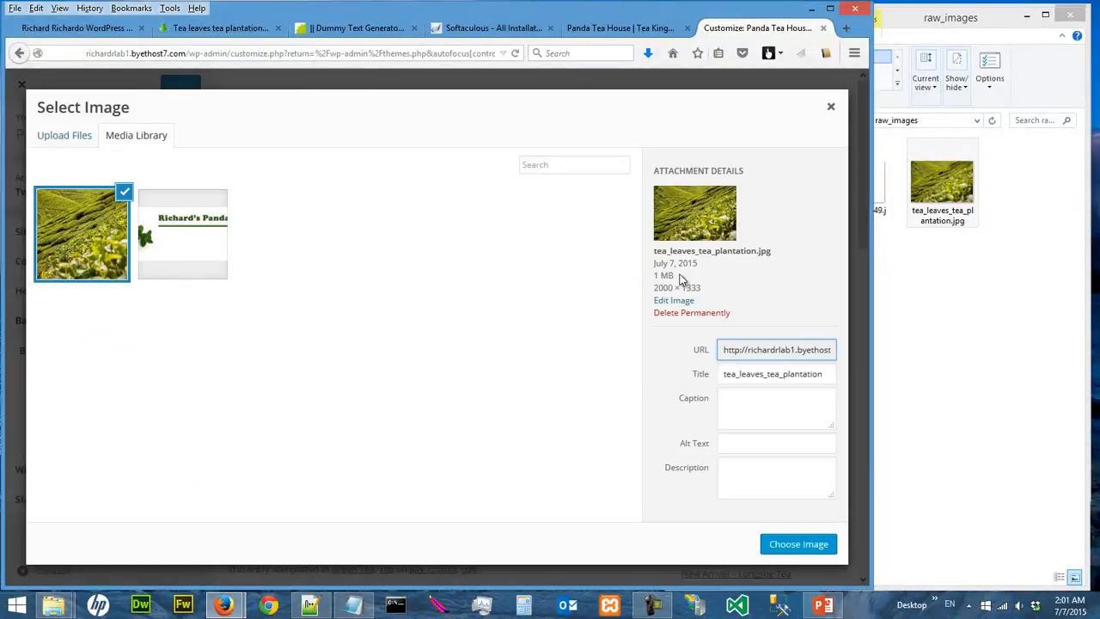
pyautogui.moveTo(664, 282)
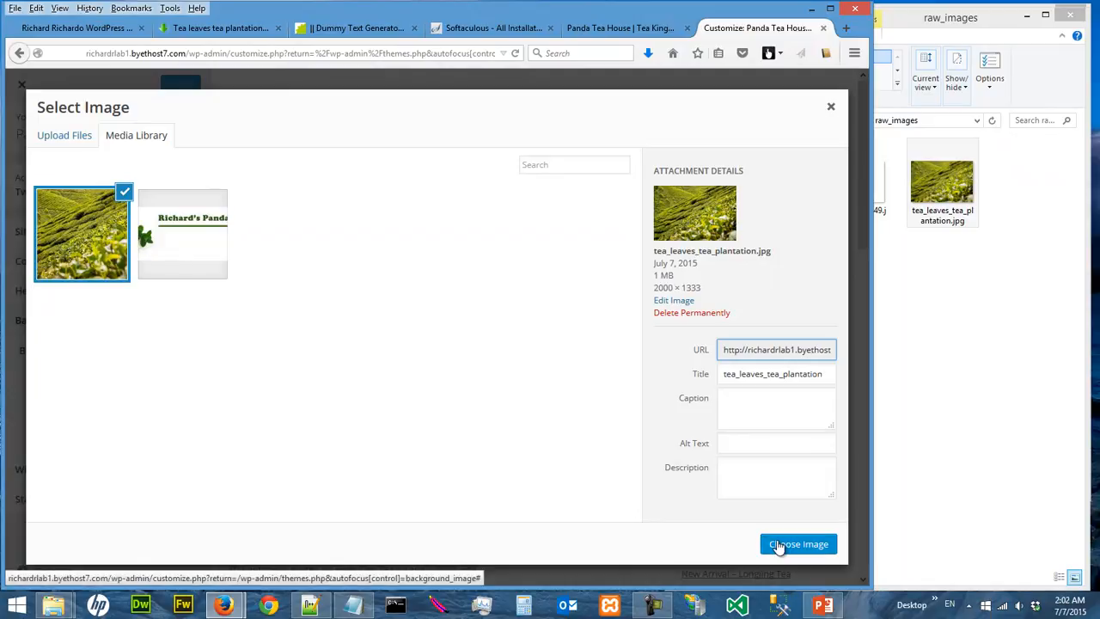
# - Apply the tea plantation photo as the background, review its options, and publish
pyautogui.click(797, 544)
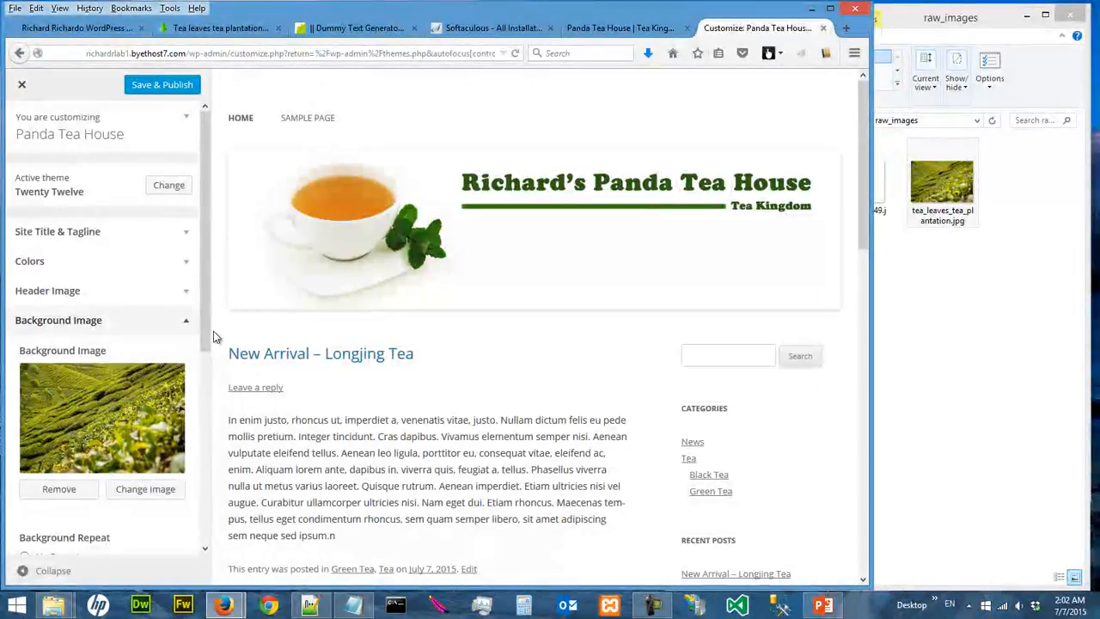
pyautogui.scroll(-3)
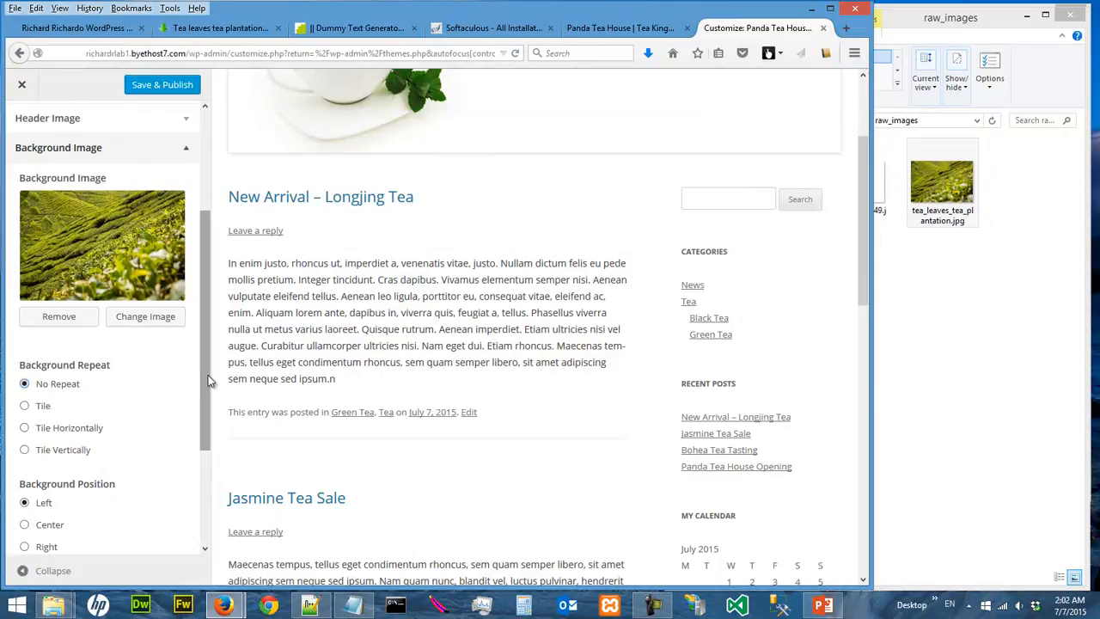
pyautogui.scroll(-3)
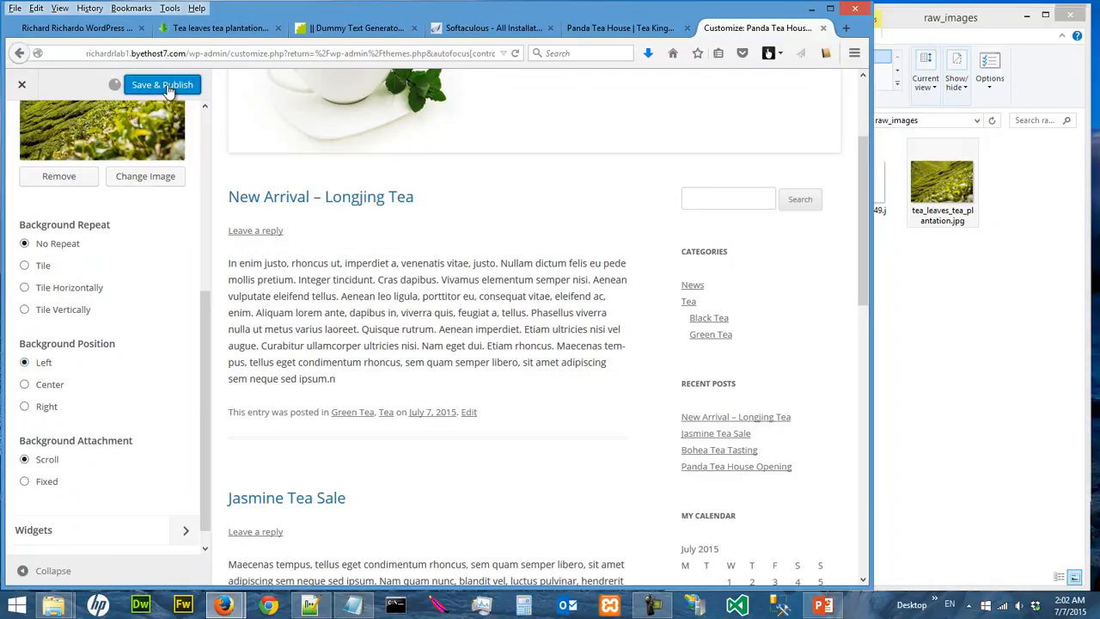
pyautogui.click(161, 84)
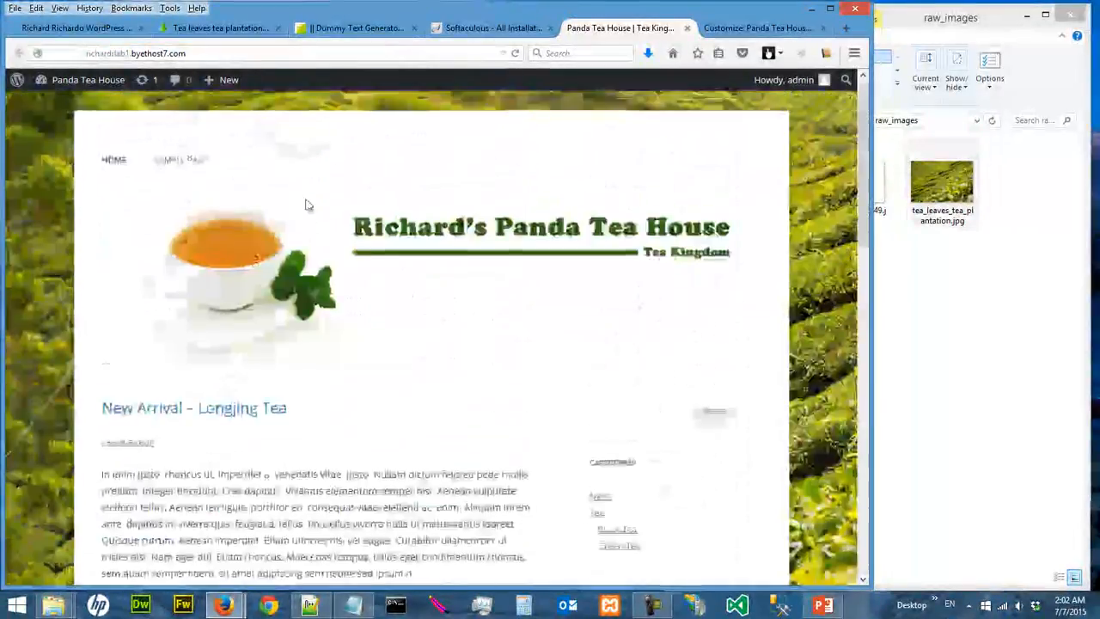
# - Scroll the live Panda Tea House site to view the new background
pyautogui.scroll(-3)
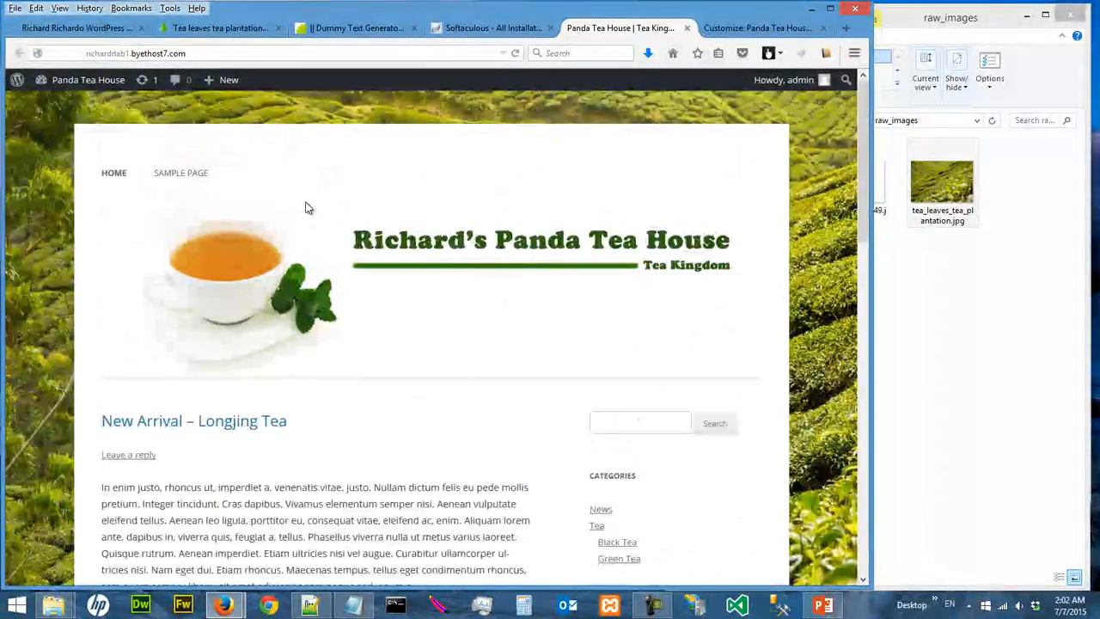
pyautogui.moveTo(756, 28)
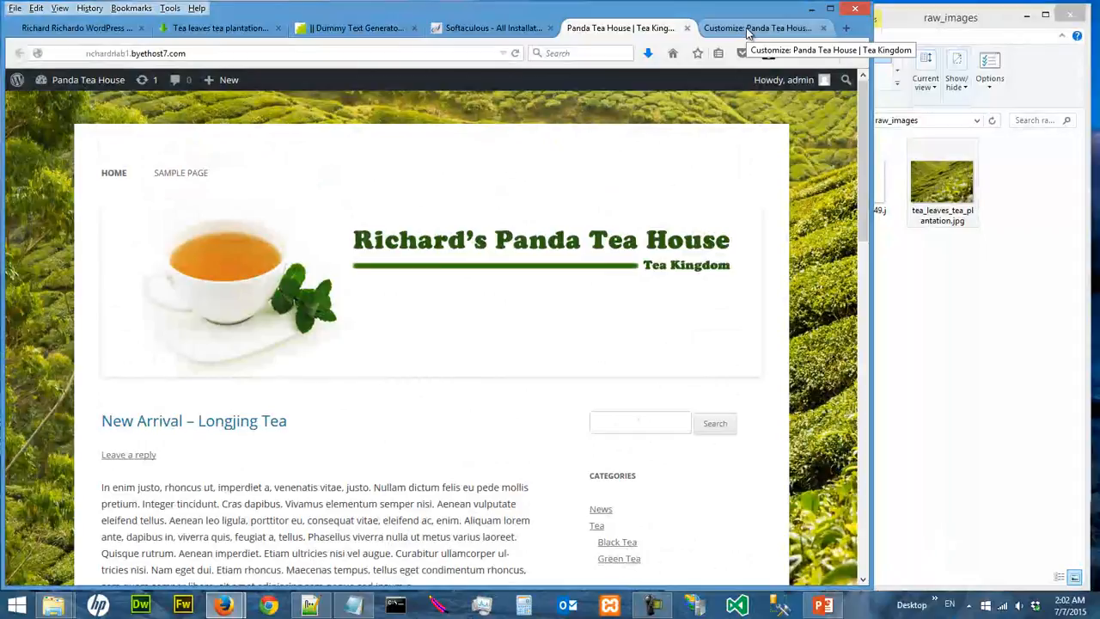
# - Set Background Attachment to Fixed, publish, and scroll the live site to verify
pyautogui.click(756, 27)
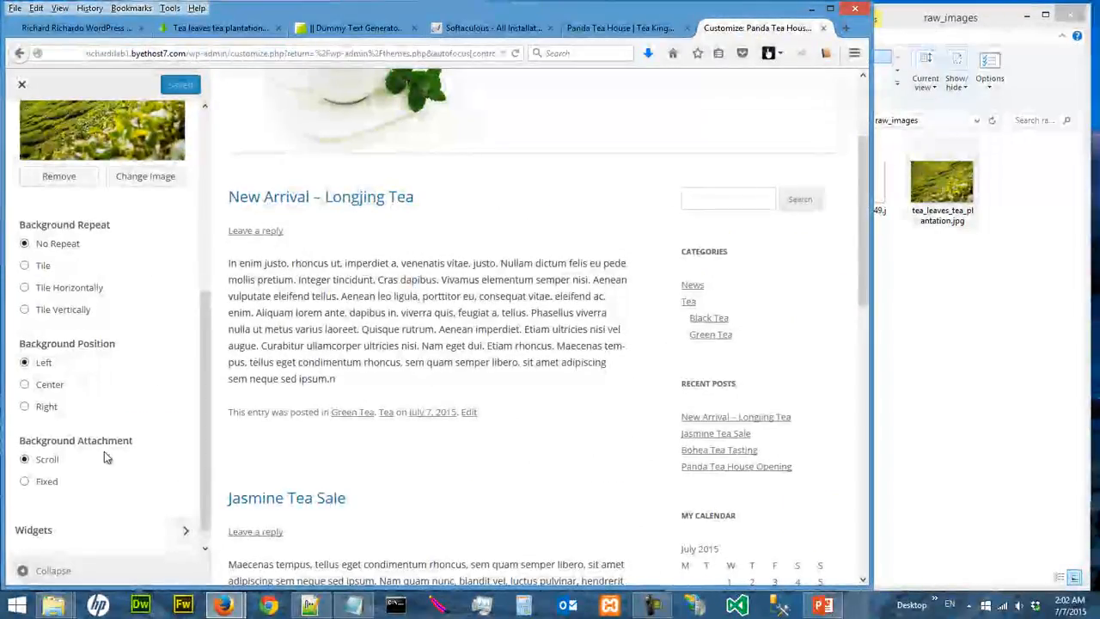
pyautogui.click(24, 480)
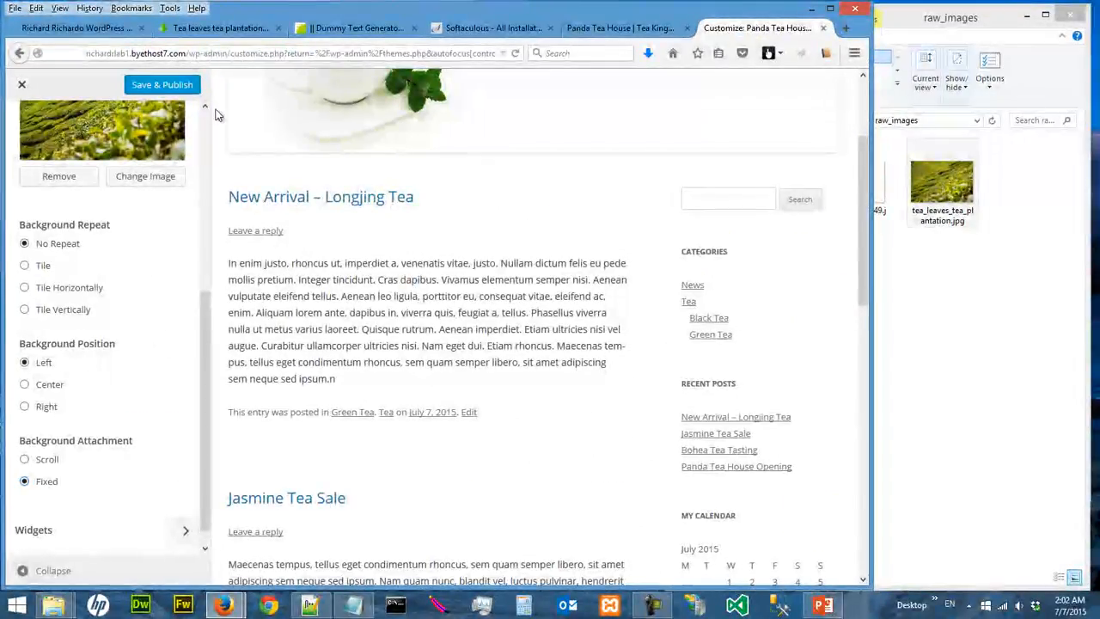
pyautogui.click(163, 85)
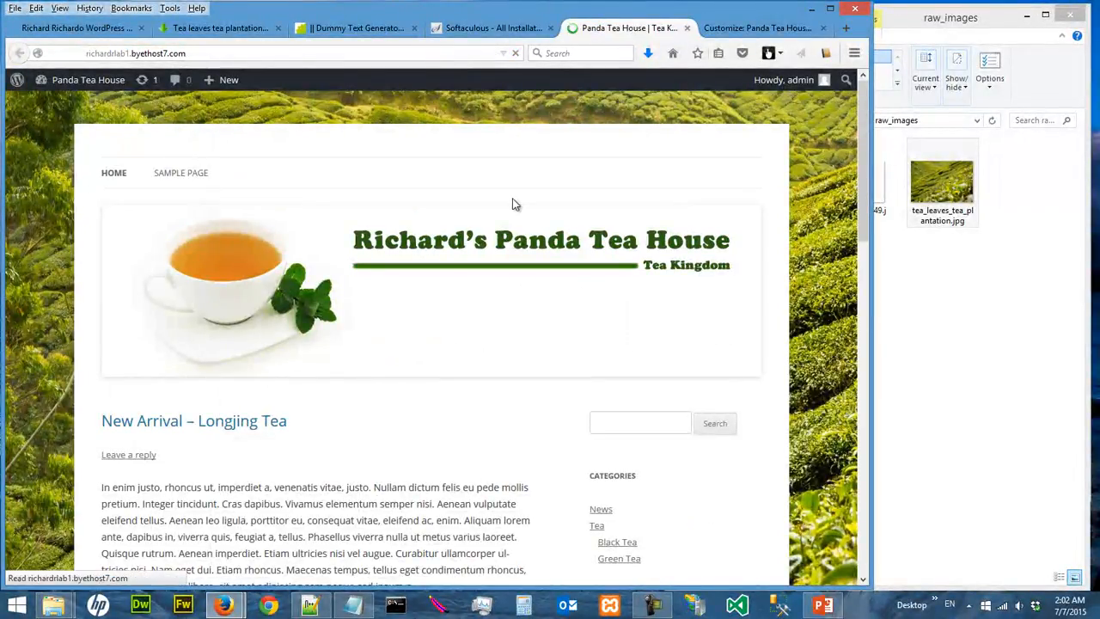
pyautogui.scroll(-3)
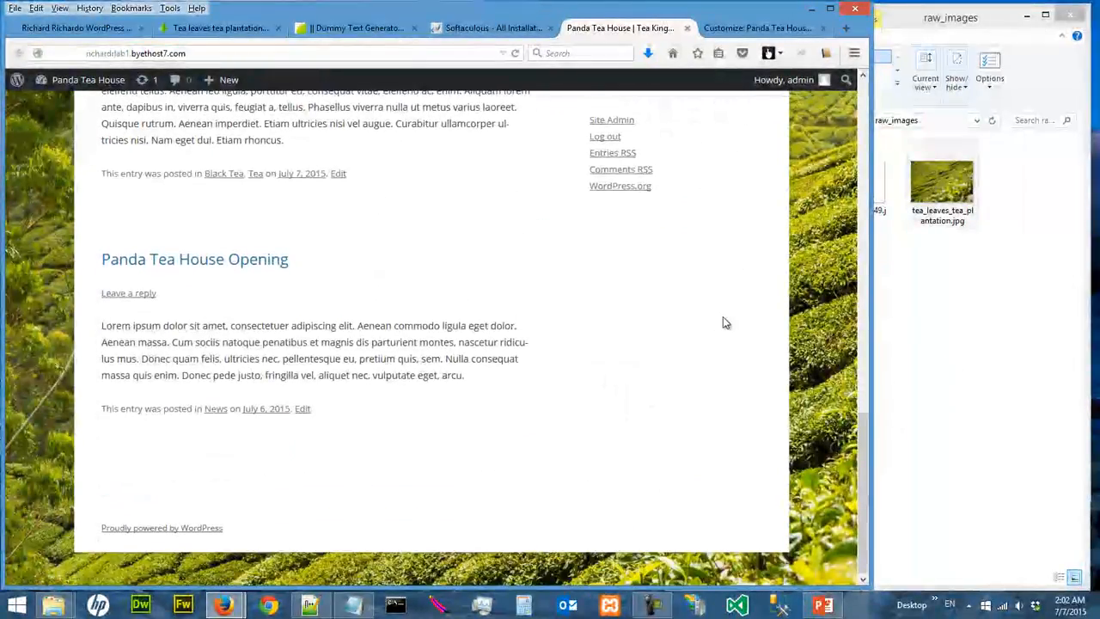
pyautogui.scroll(3)
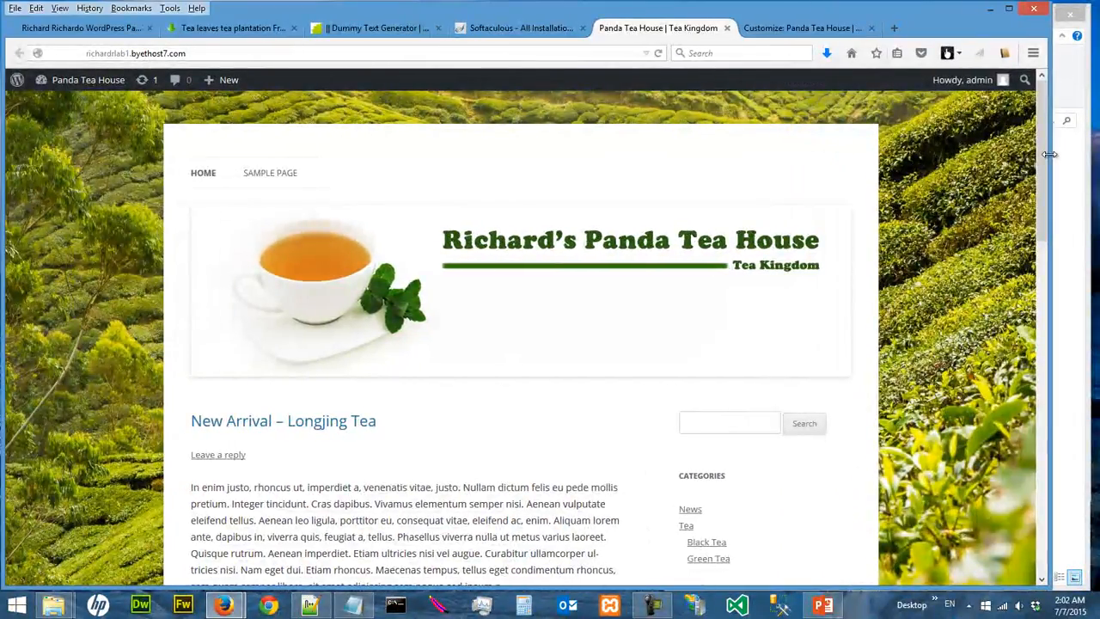
pyautogui.scroll(-3)
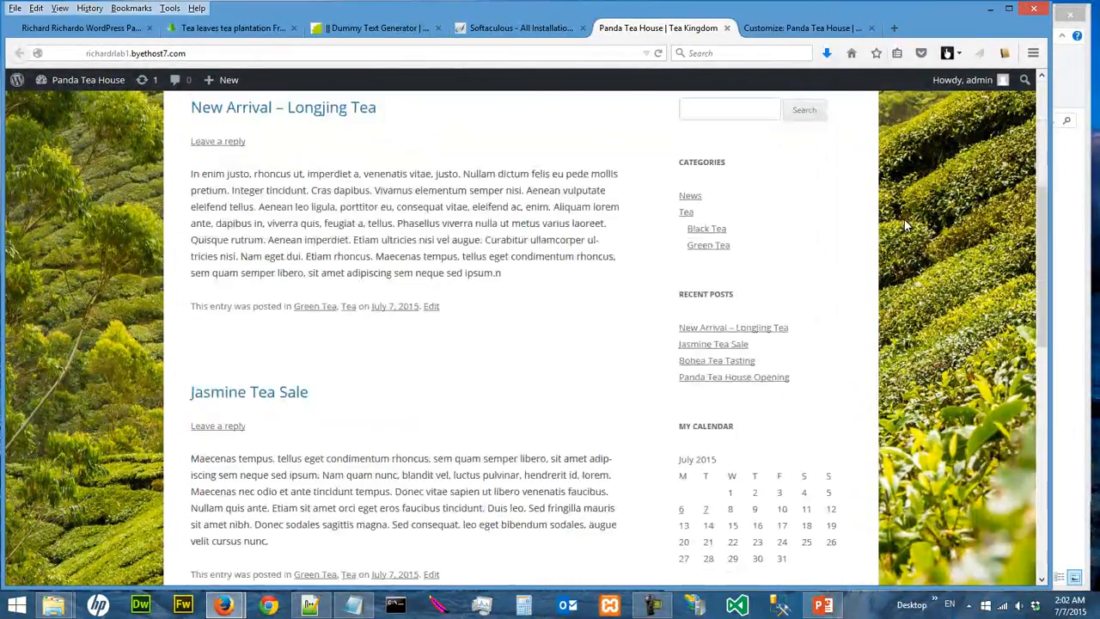
pyautogui.scroll(3)
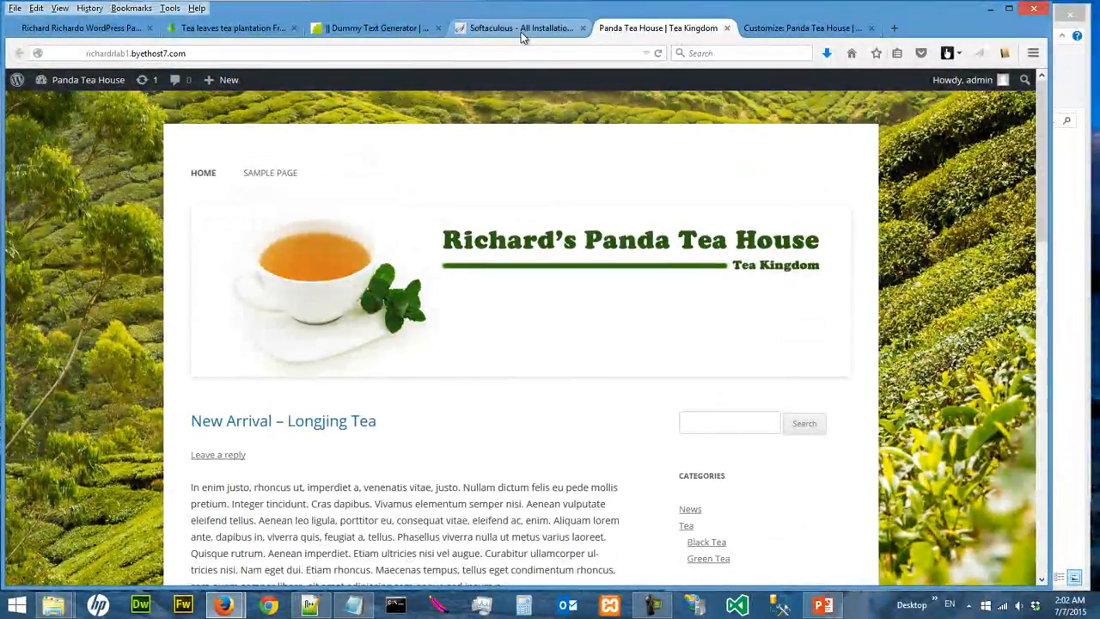
# - Set Background Position to Center in the Customizer and Save & Publish
pyautogui.click(799, 28)
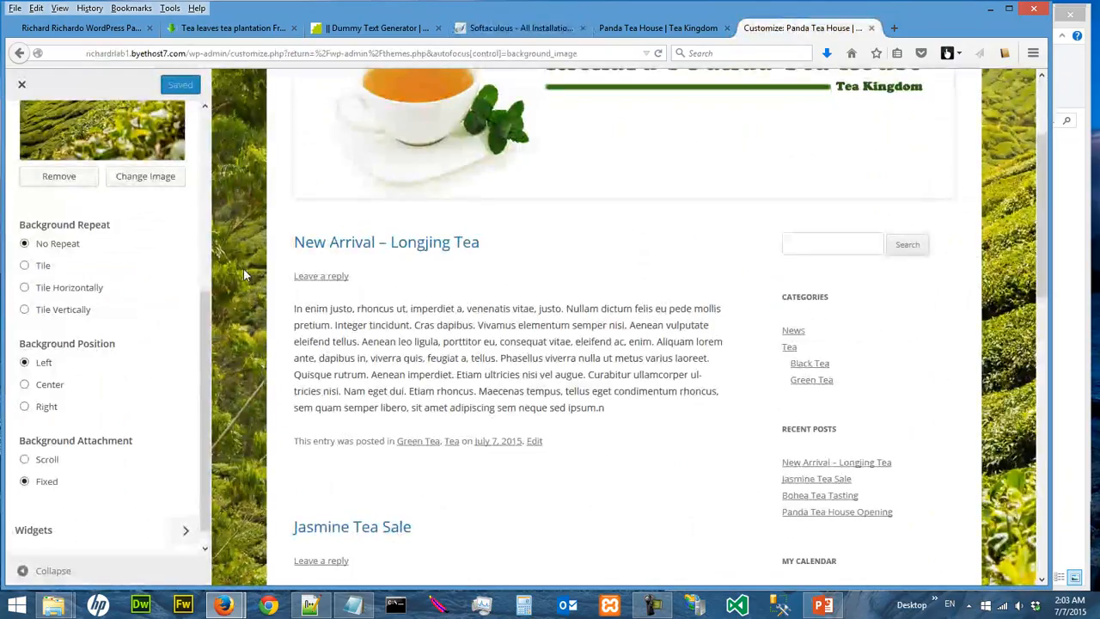
pyautogui.click(24, 385)
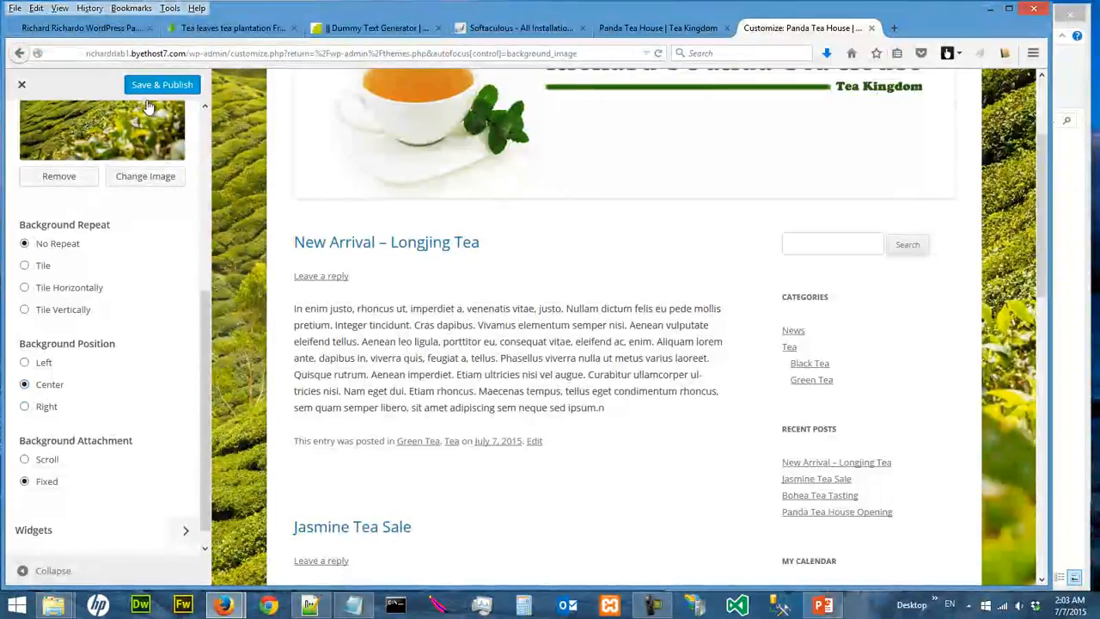
pyautogui.click(659, 28)
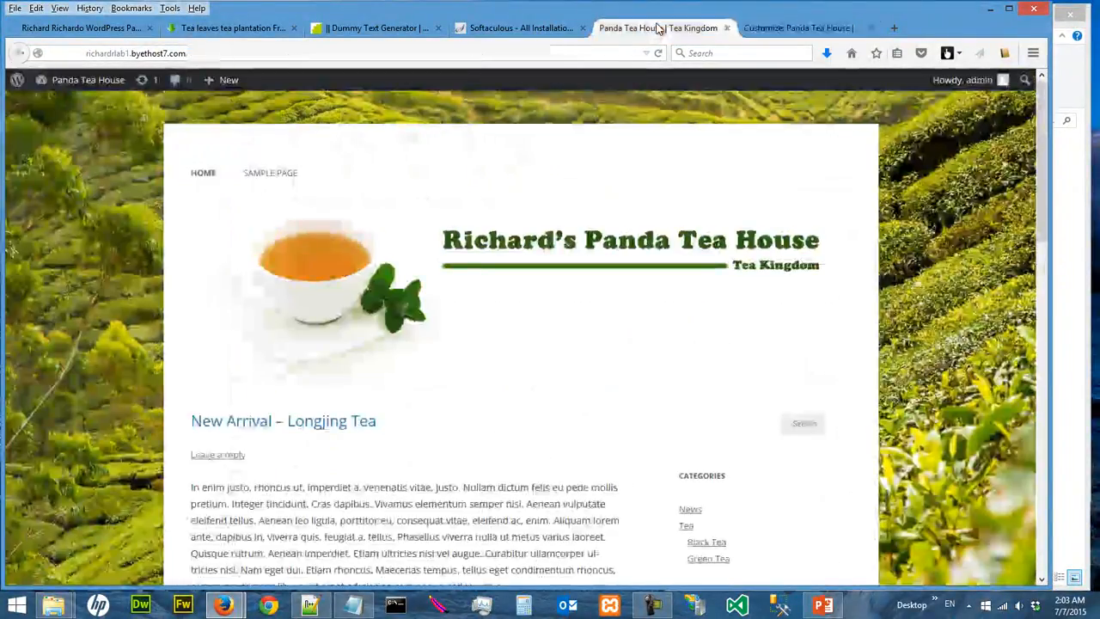
# - Reload the live site to check the centred background, then return to the Customizer
pyautogui.click(659, 53)
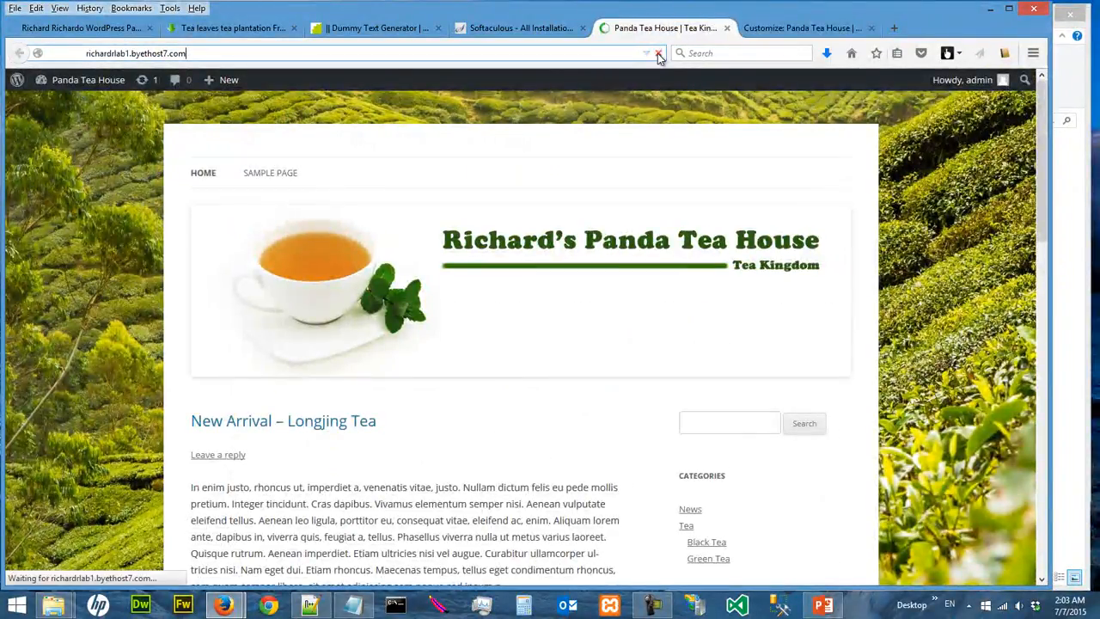
pyautogui.scroll(-3)
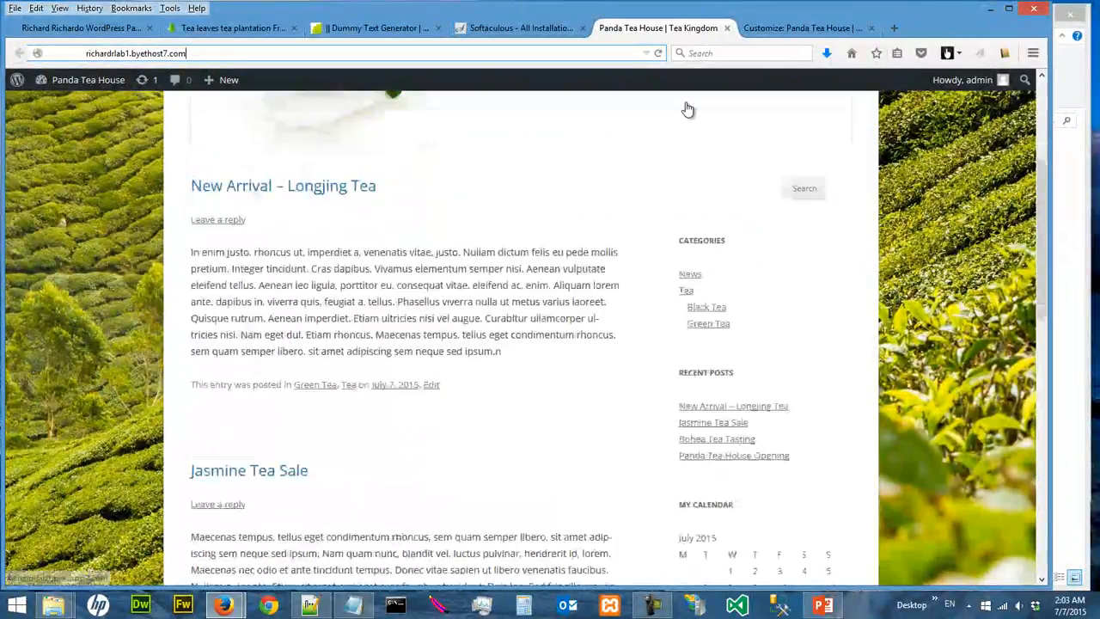
pyautogui.scroll(-3)
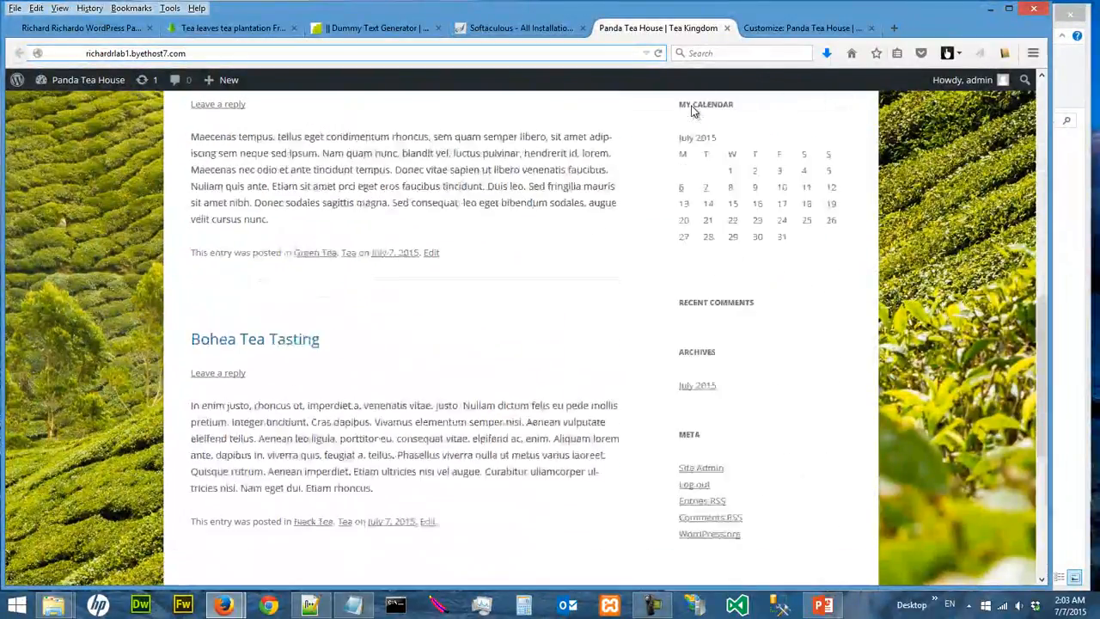
pyautogui.click(801, 27)
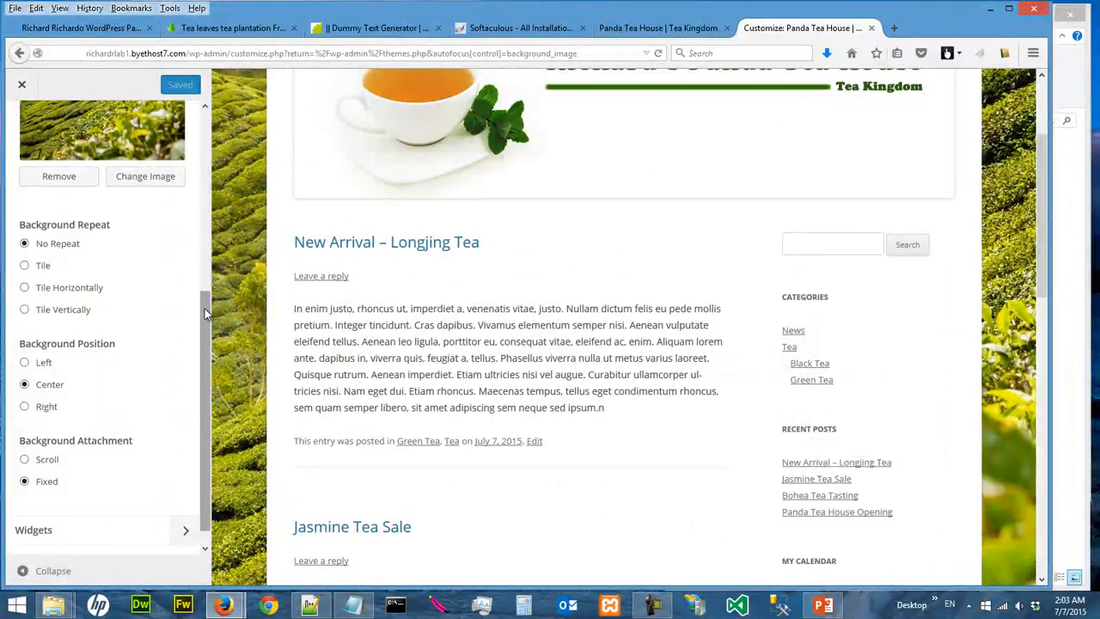
pyautogui.scroll(-3)
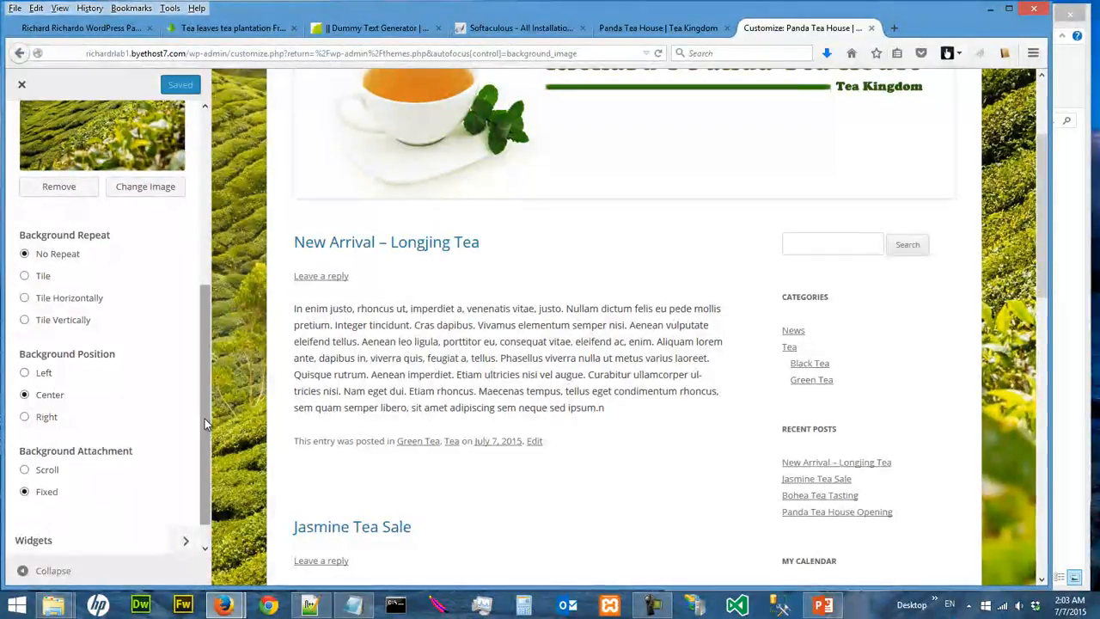
pyautogui.scroll(3)
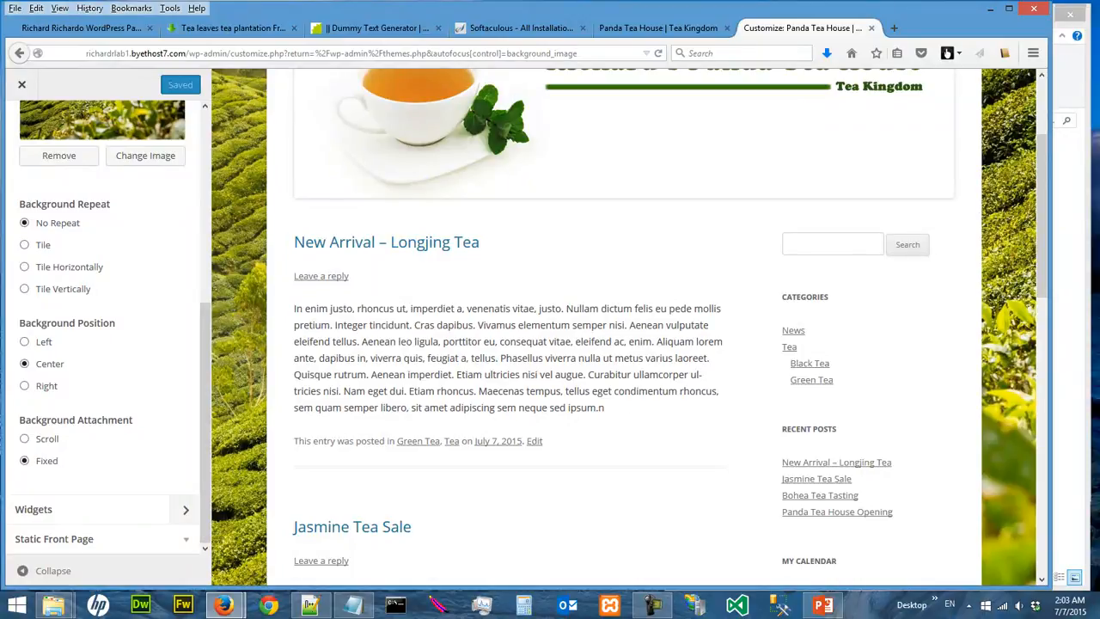